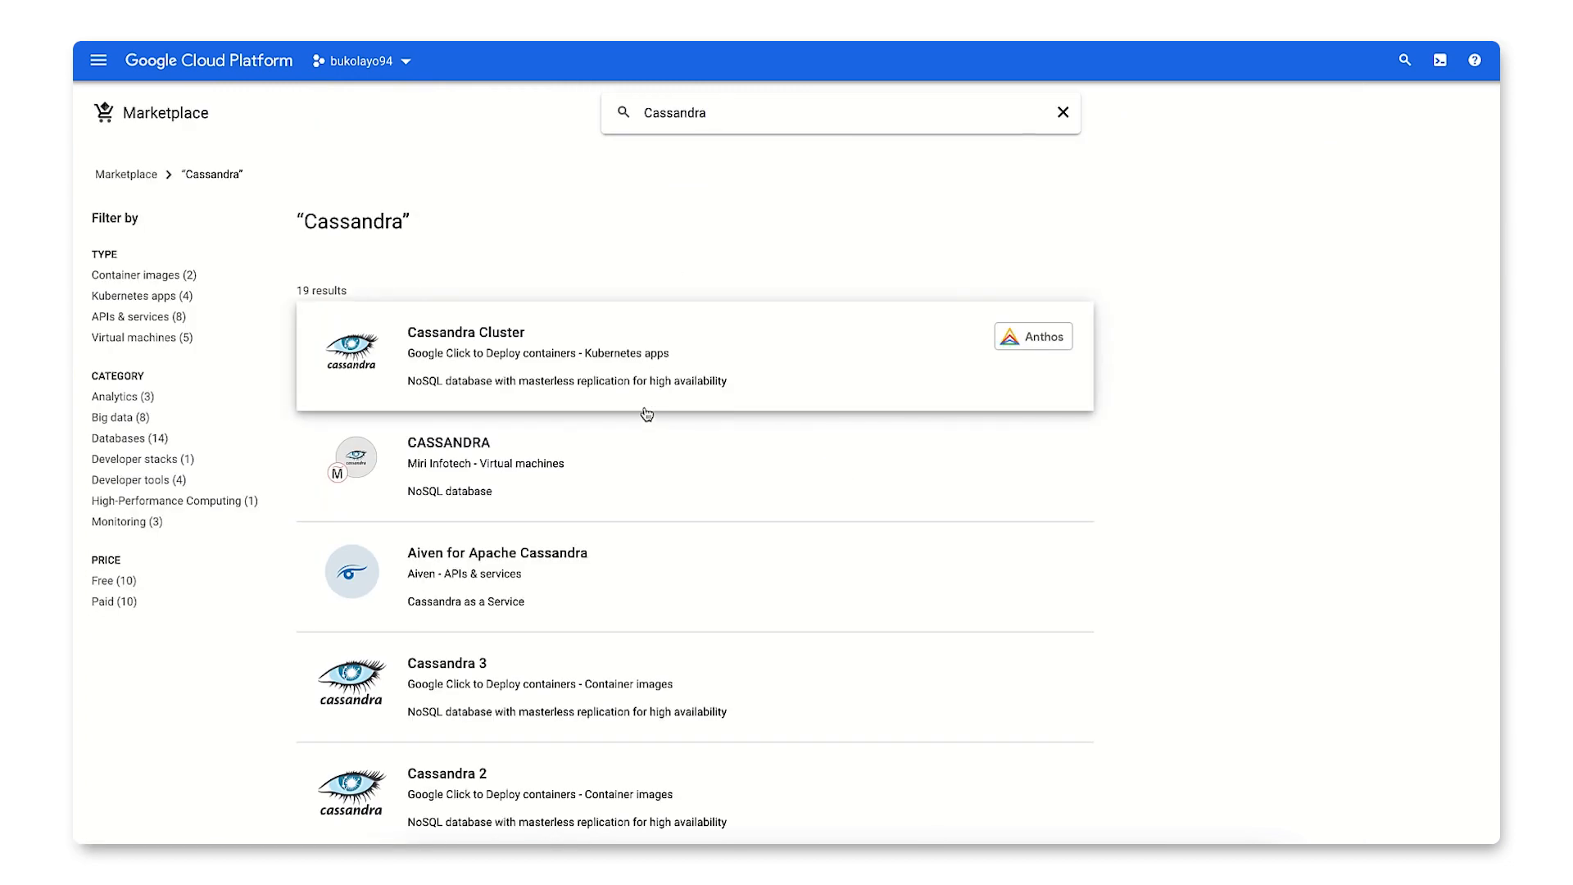
mouse_move(1203, 468)
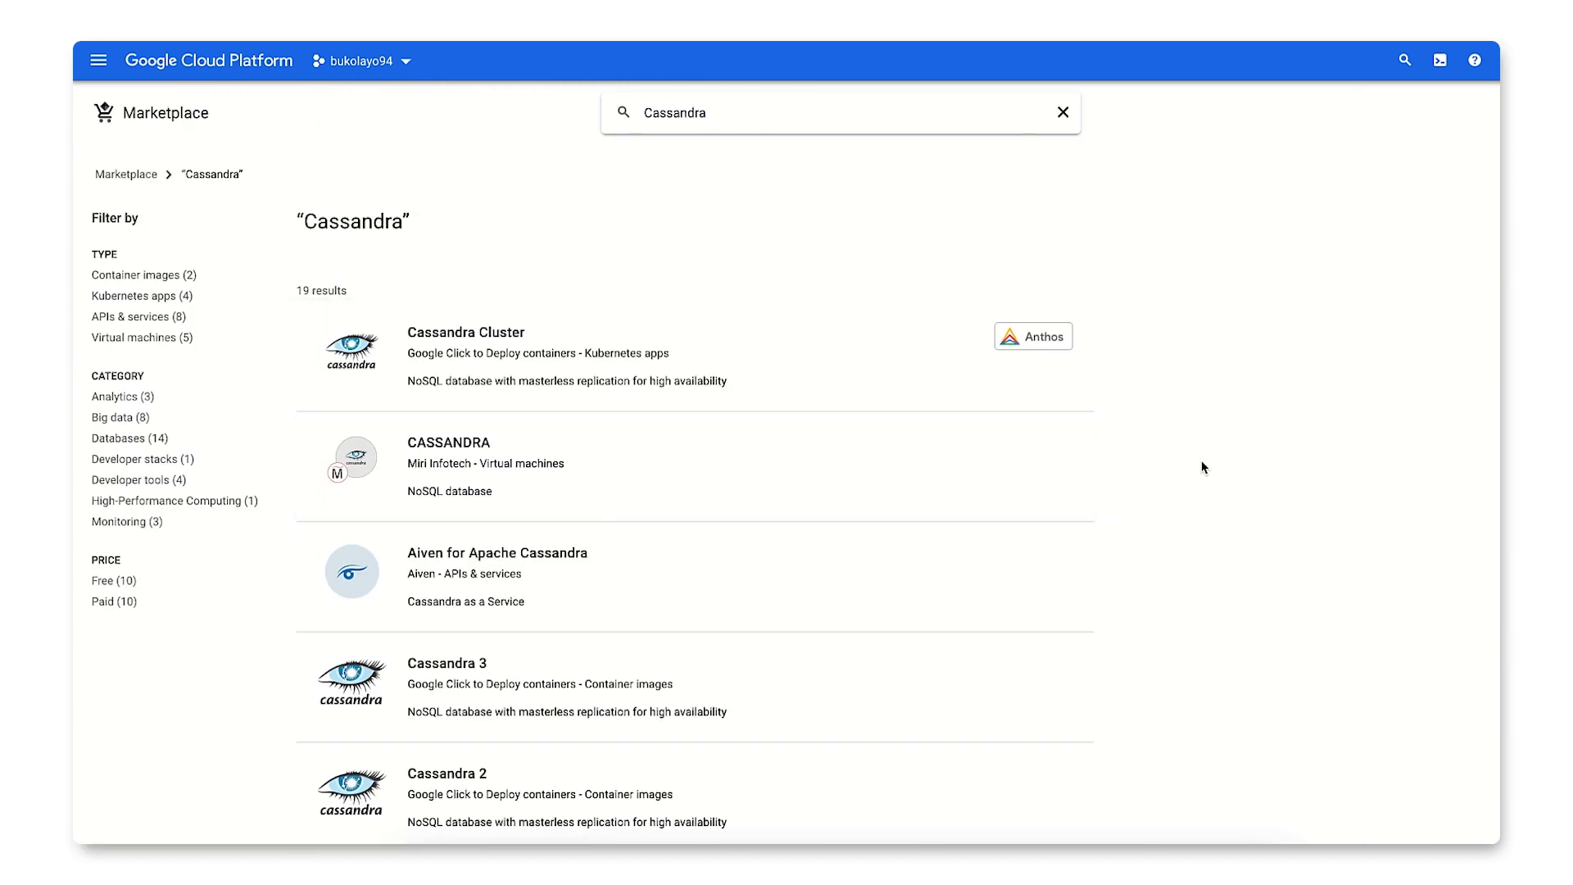
- Review the Cassandra Click to Deploy overview, additional details and estimated pricing
scroll("down", 3)
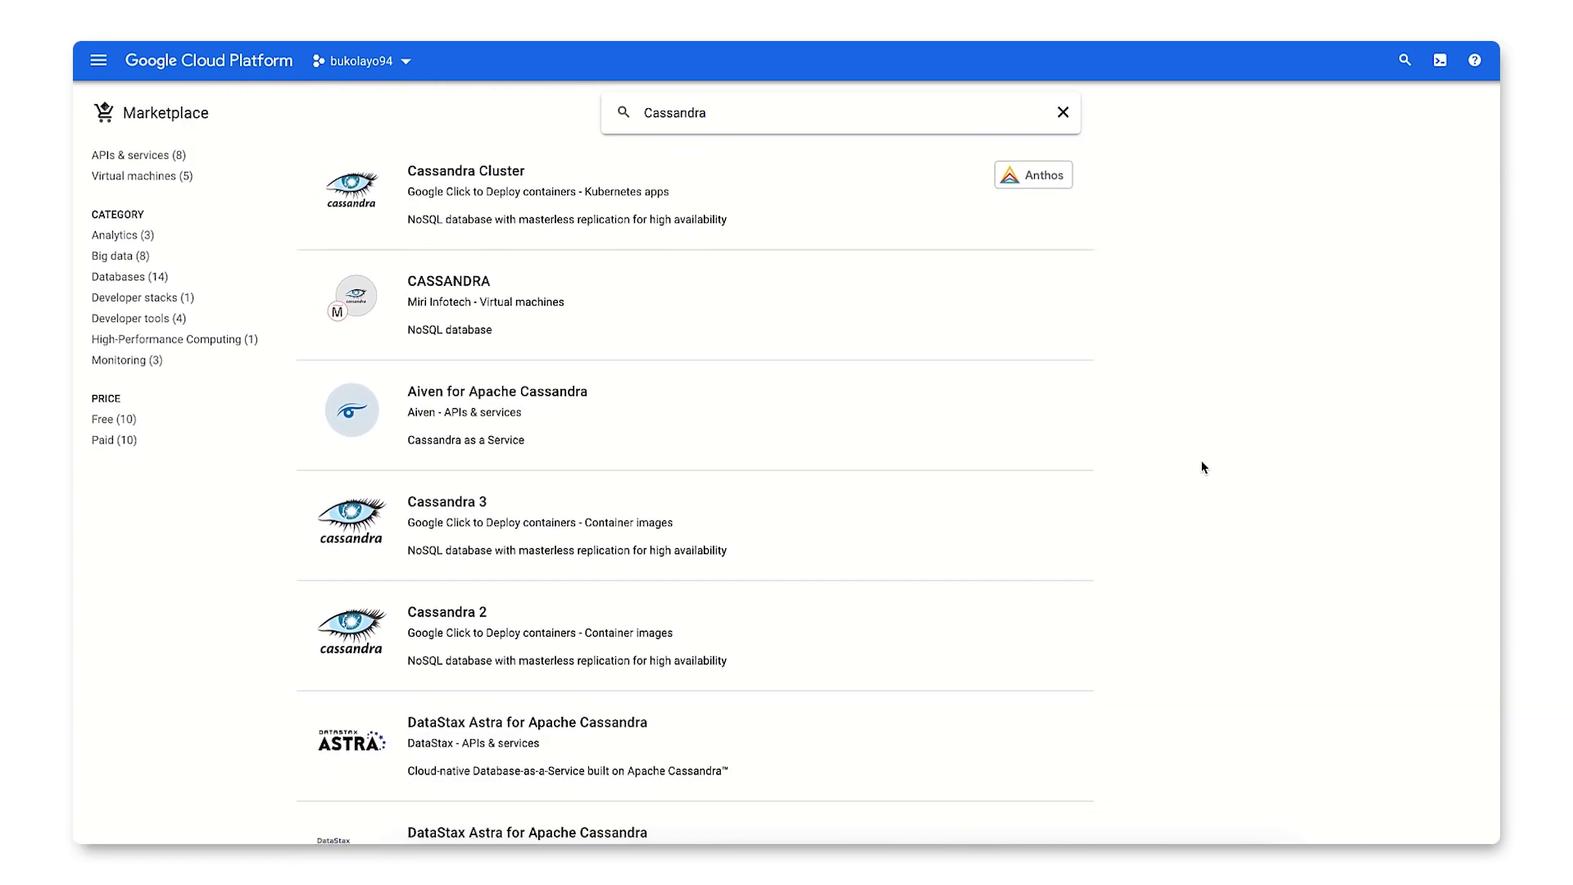
scroll("down", 3)
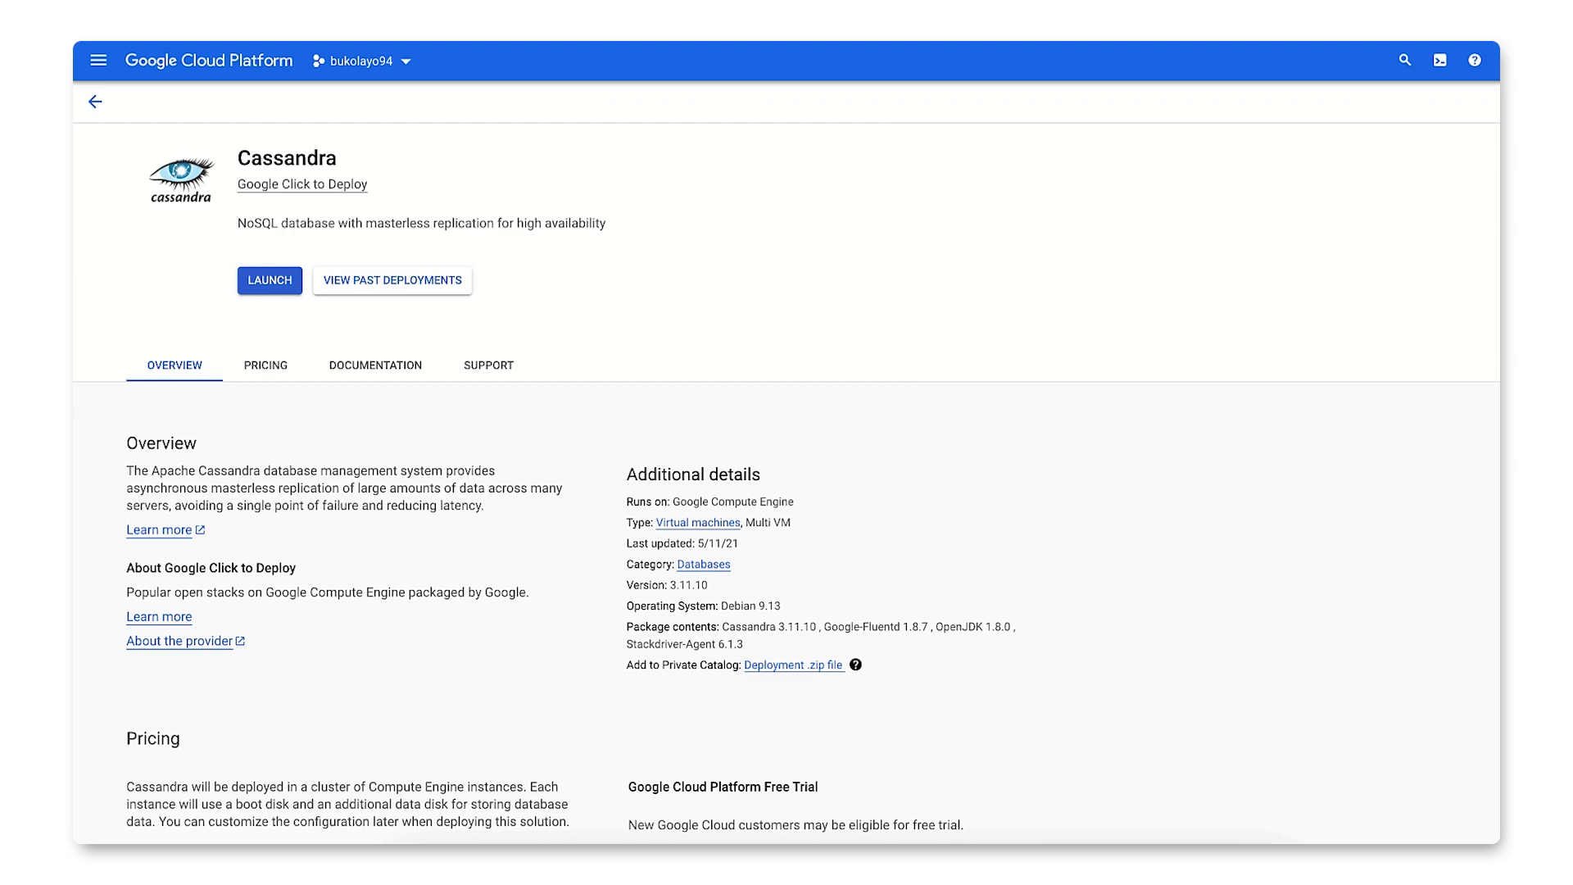
scroll("down", 3)
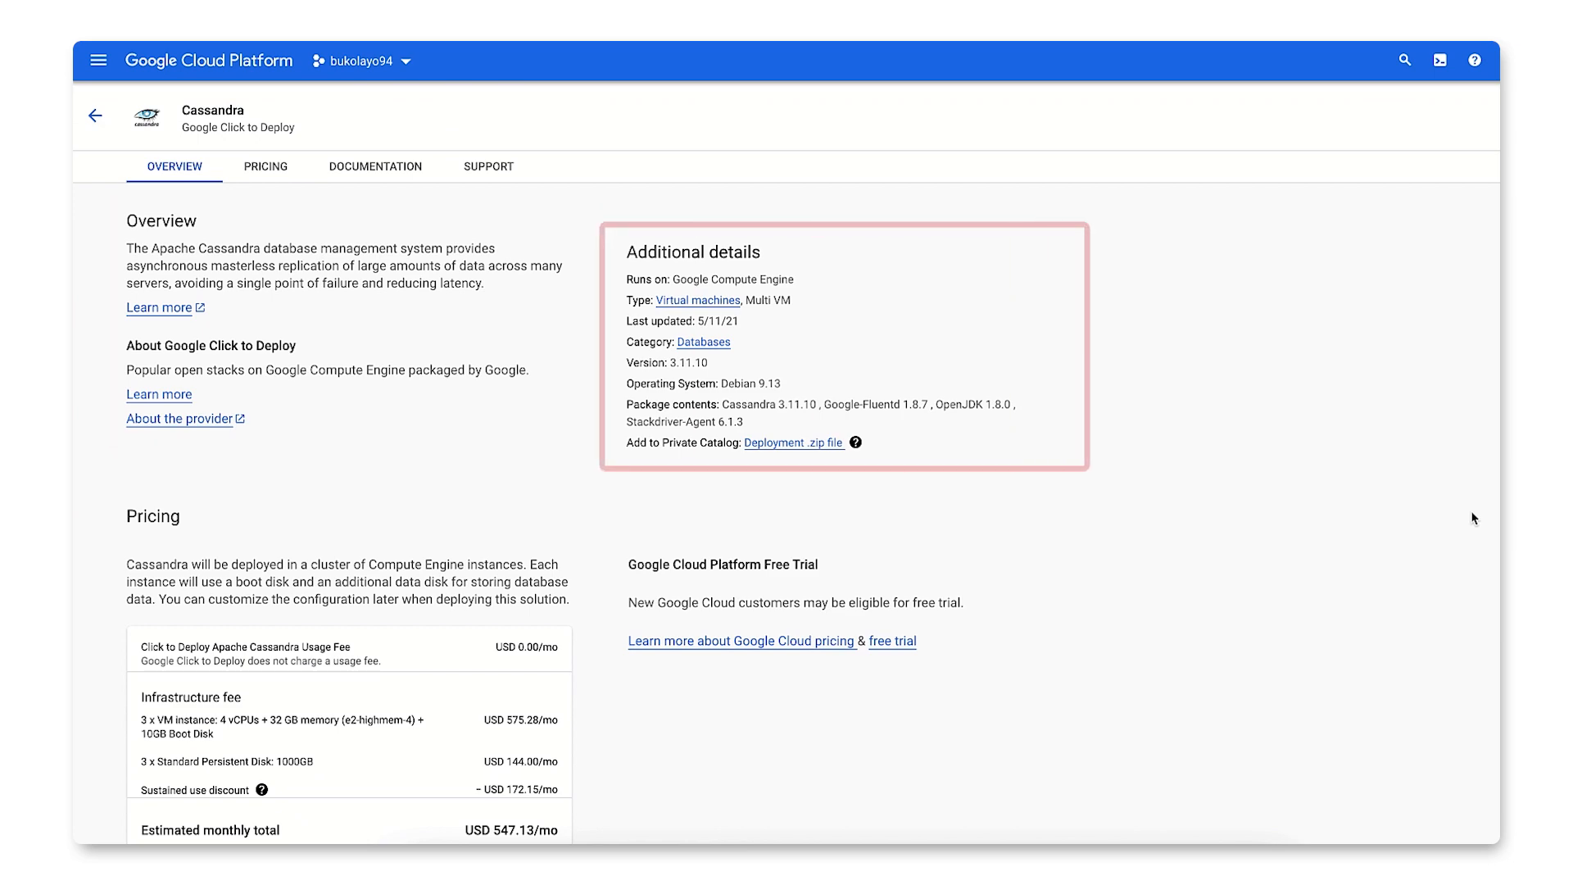
scroll("down", 3)
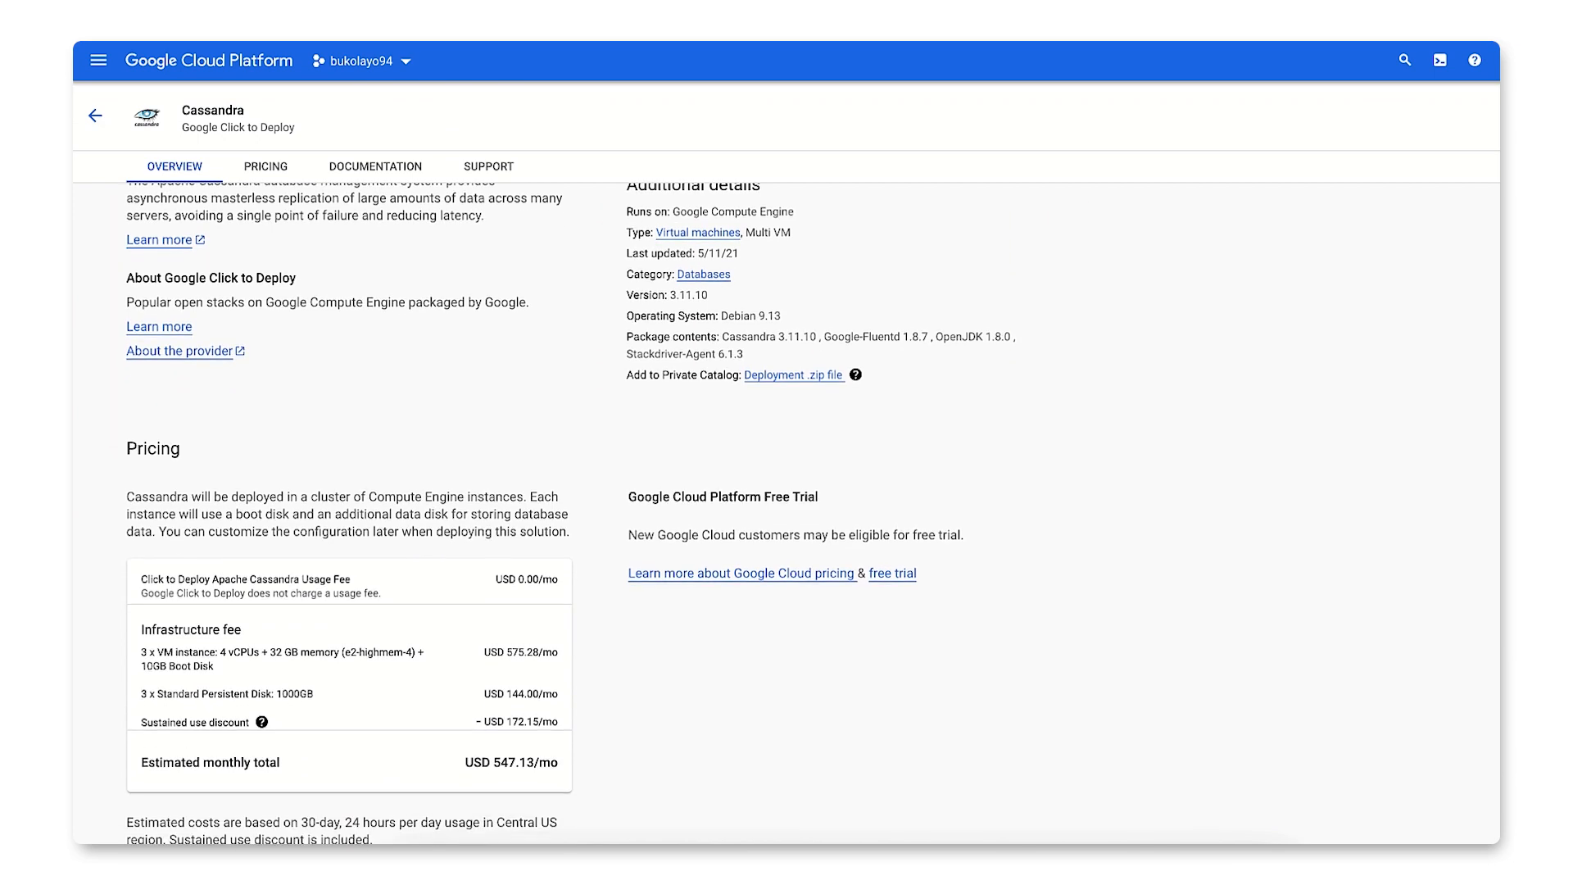
scroll("down", 3)
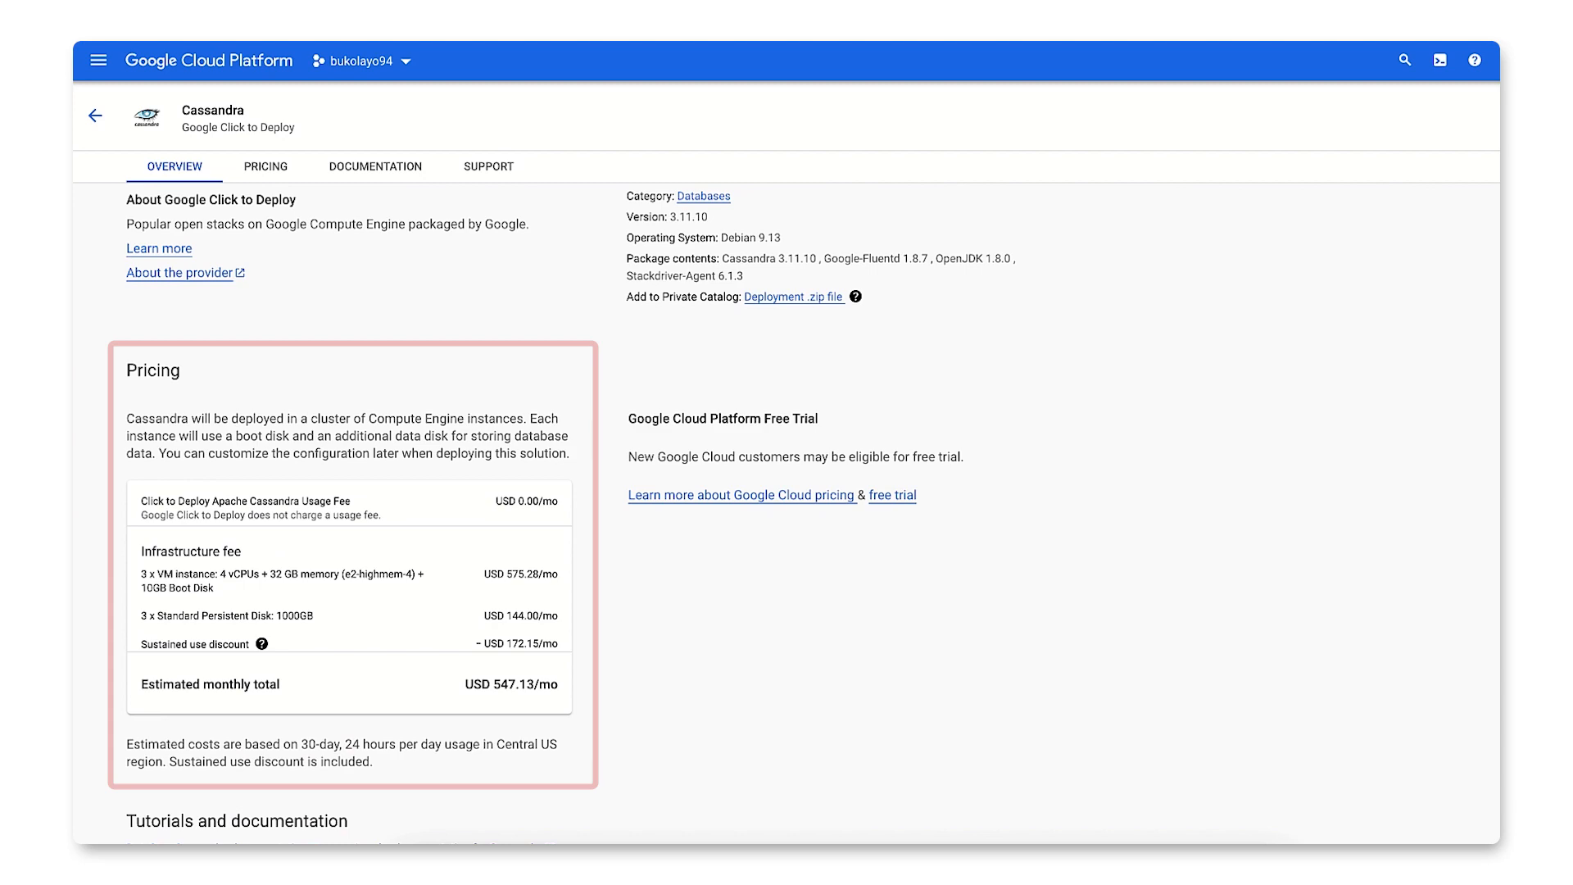
scroll("up", 3)
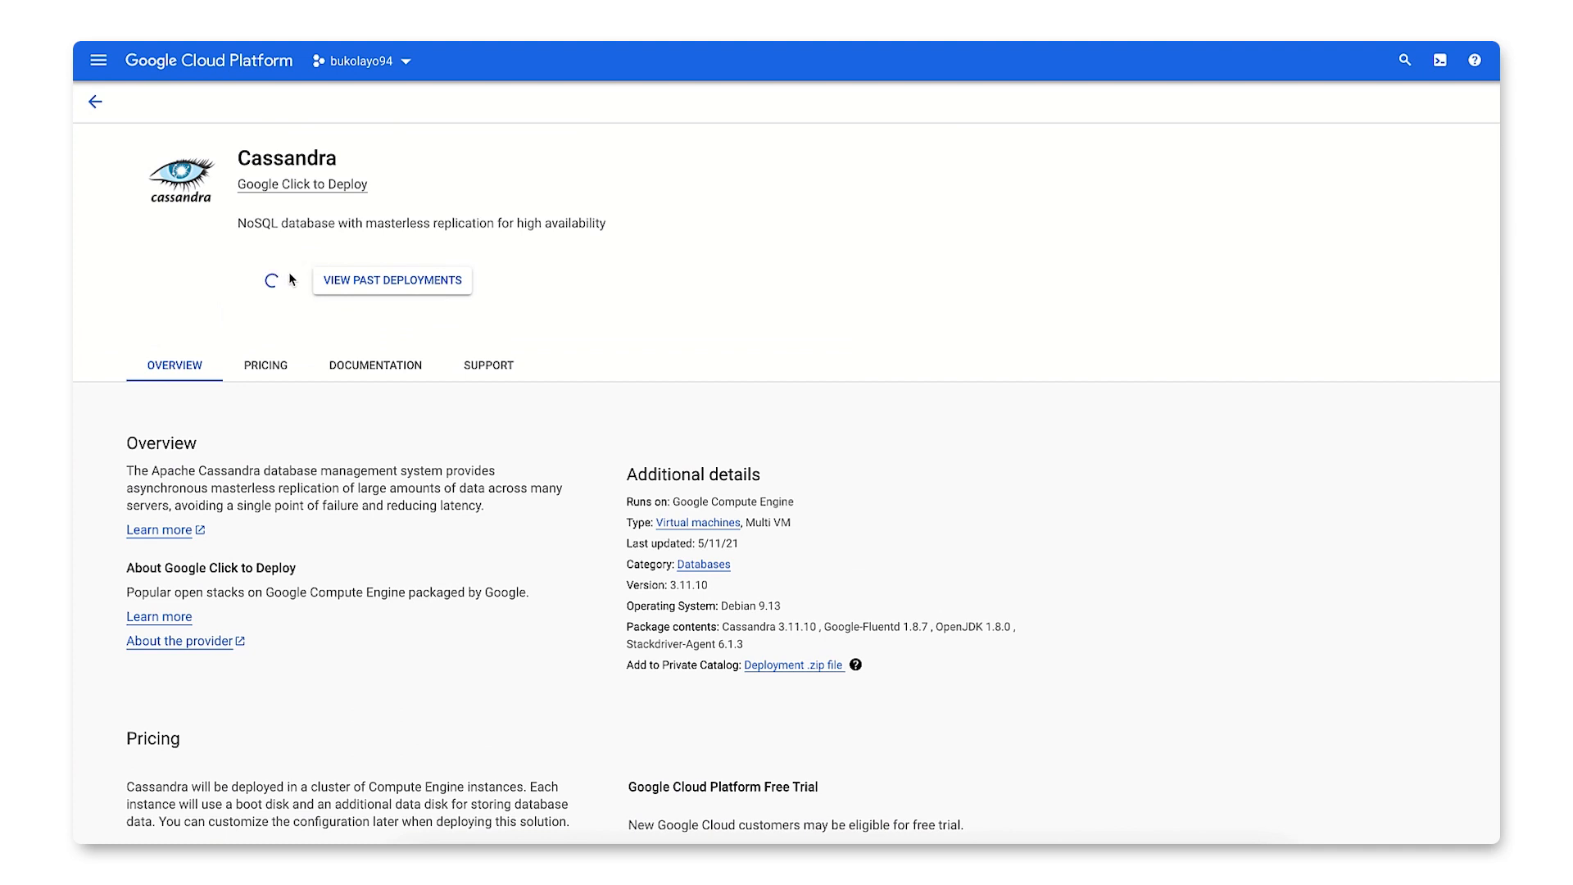
- Start a new Cassandra deployment named cass-101 in zone us-east4-a
left_click(271, 280)
type("cass-10")
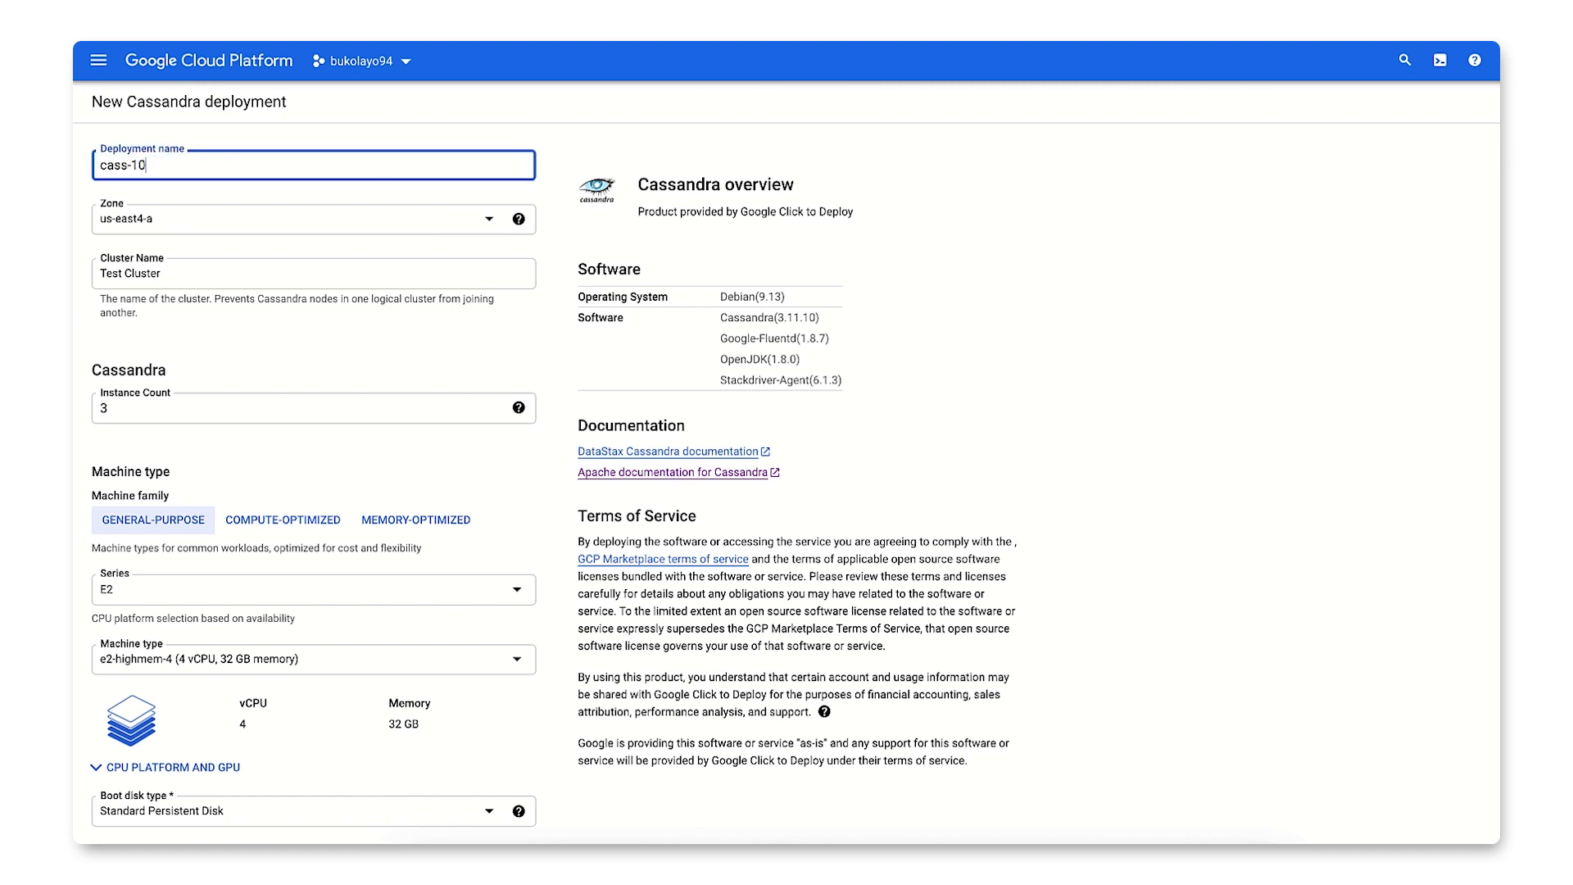
type("1")
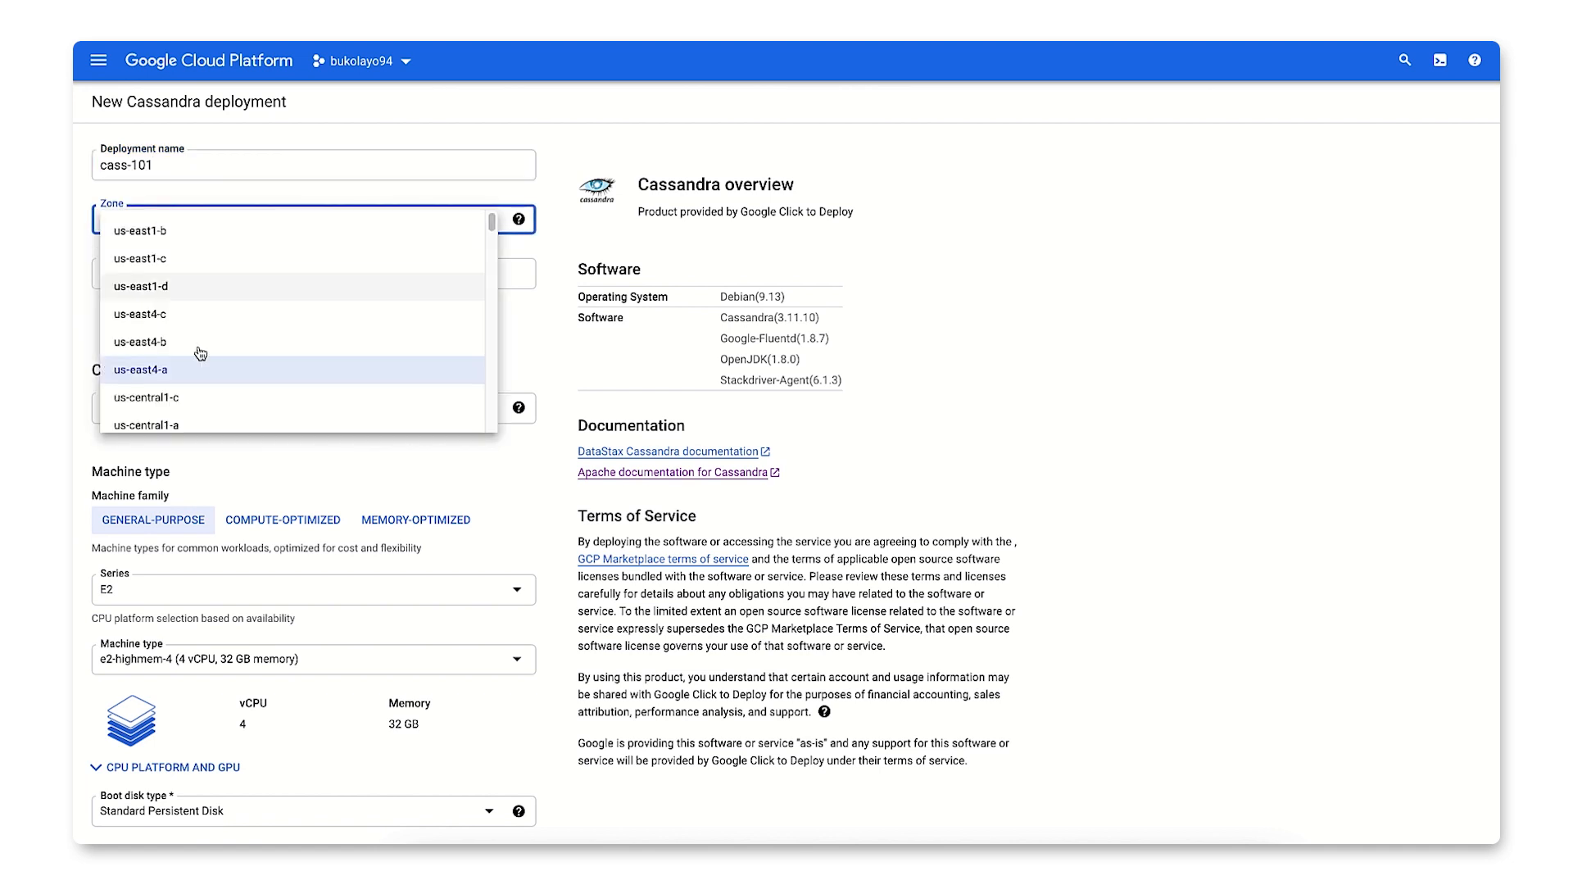
left_click(139, 369)
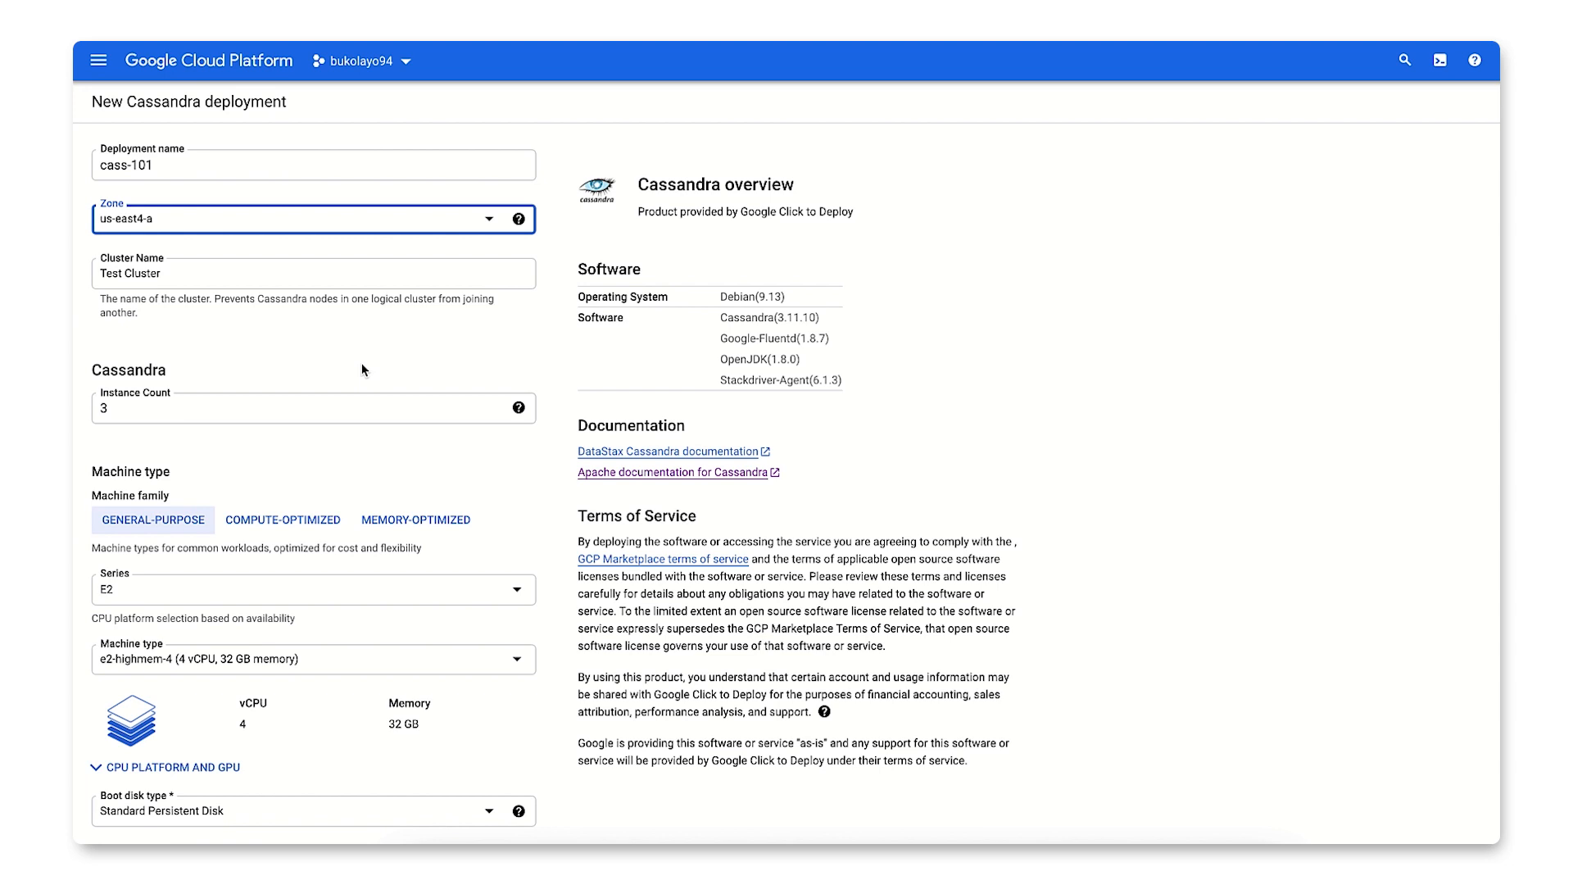
mouse_move(238, 276)
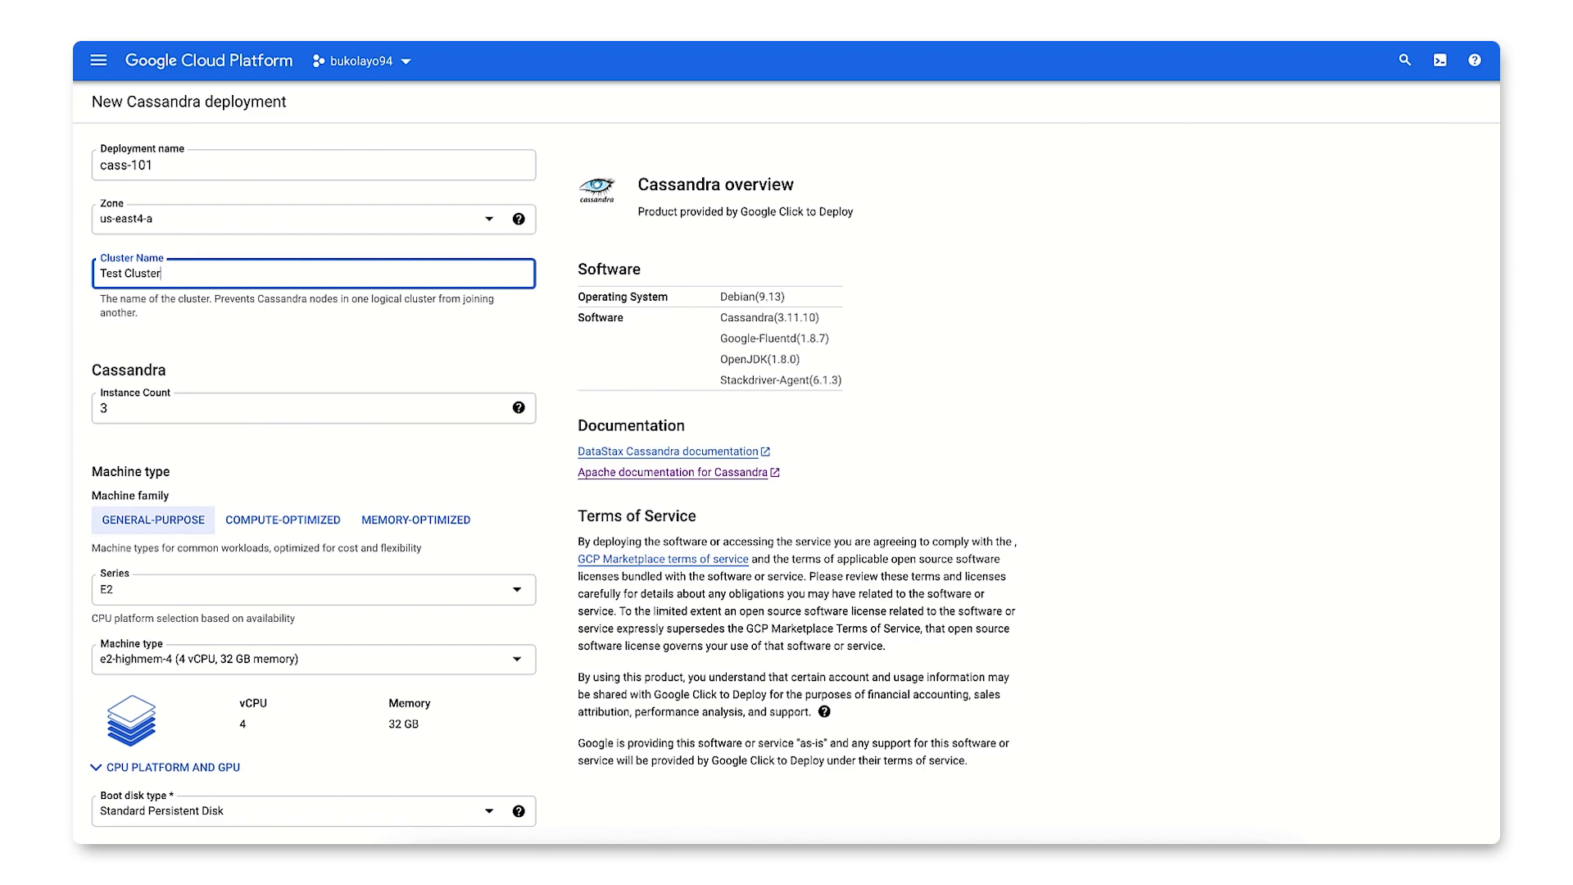
- Deploy cass-101 with three e2-highmem-4 instances and 1000 GB data disks
scroll("down", 3)
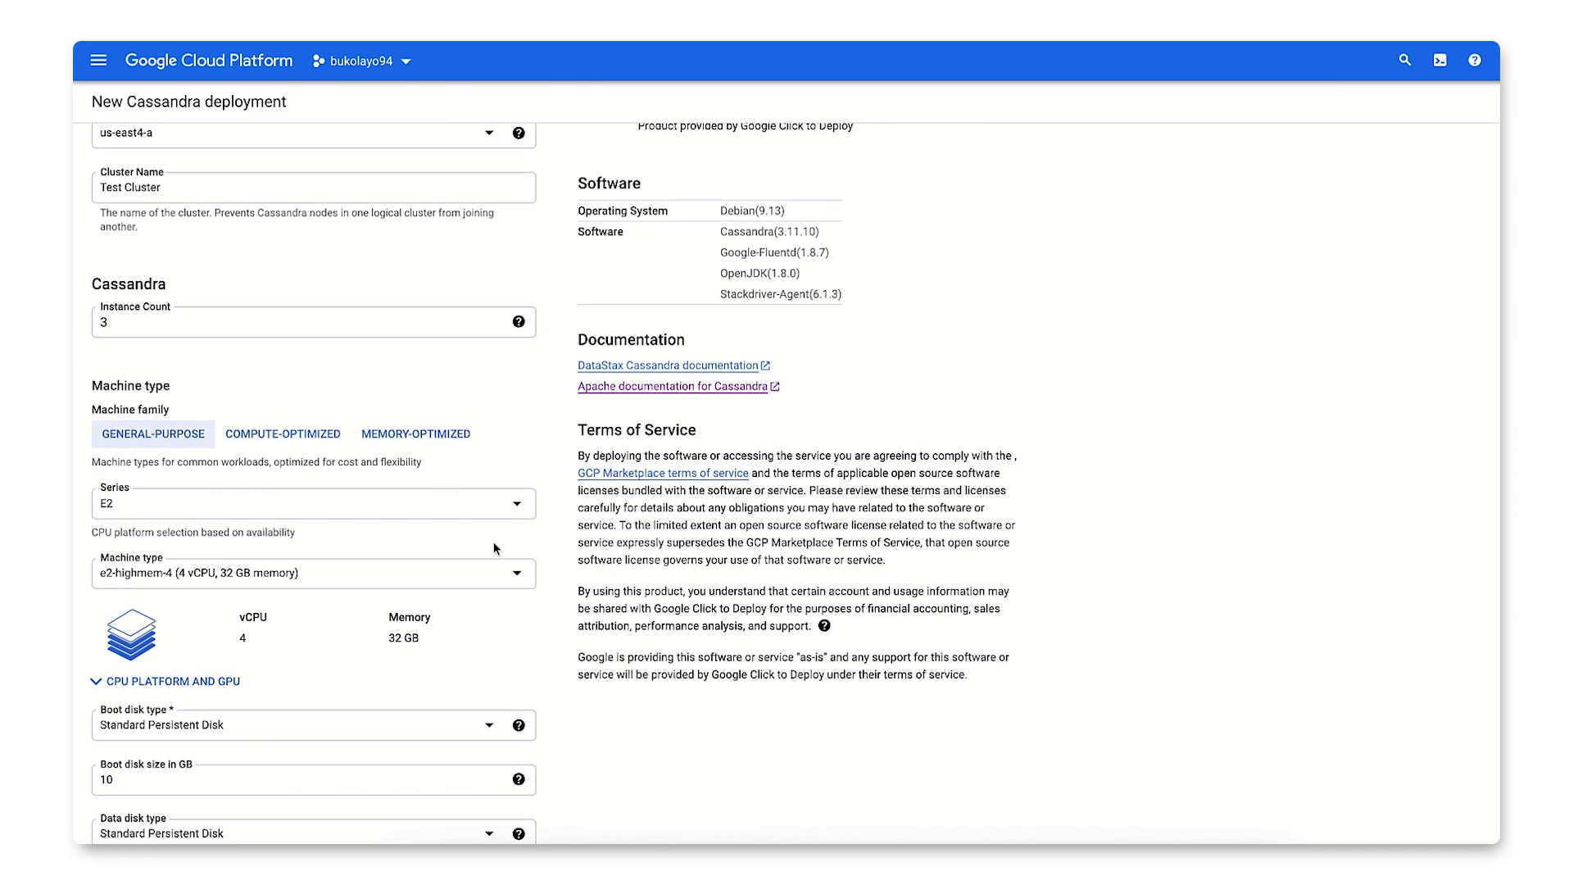
mouse_move(508, 593)
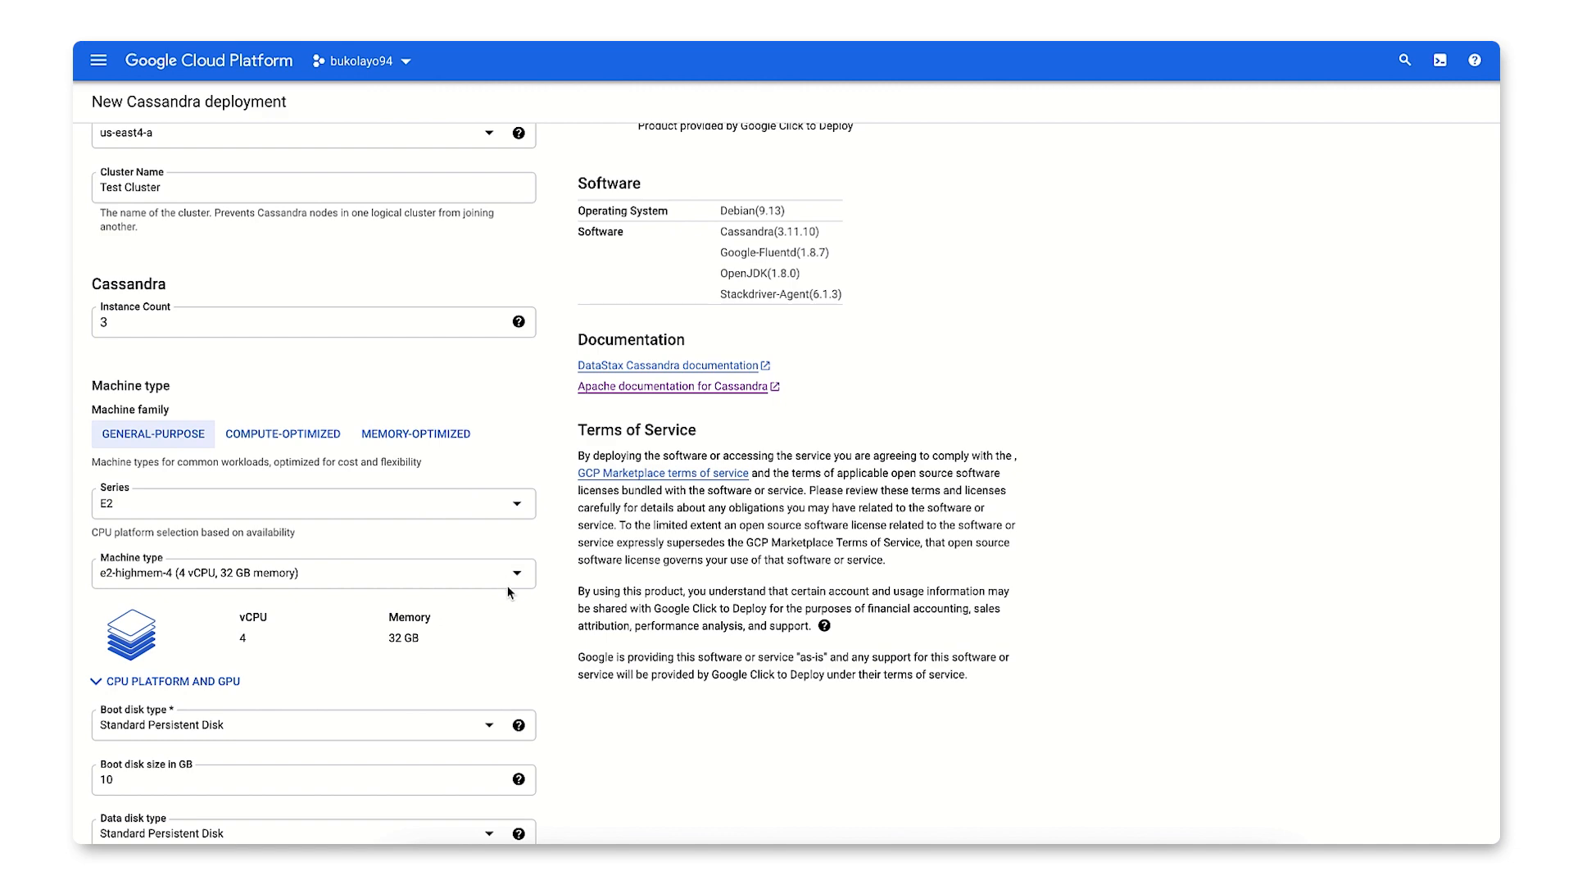
scroll("down", 3)
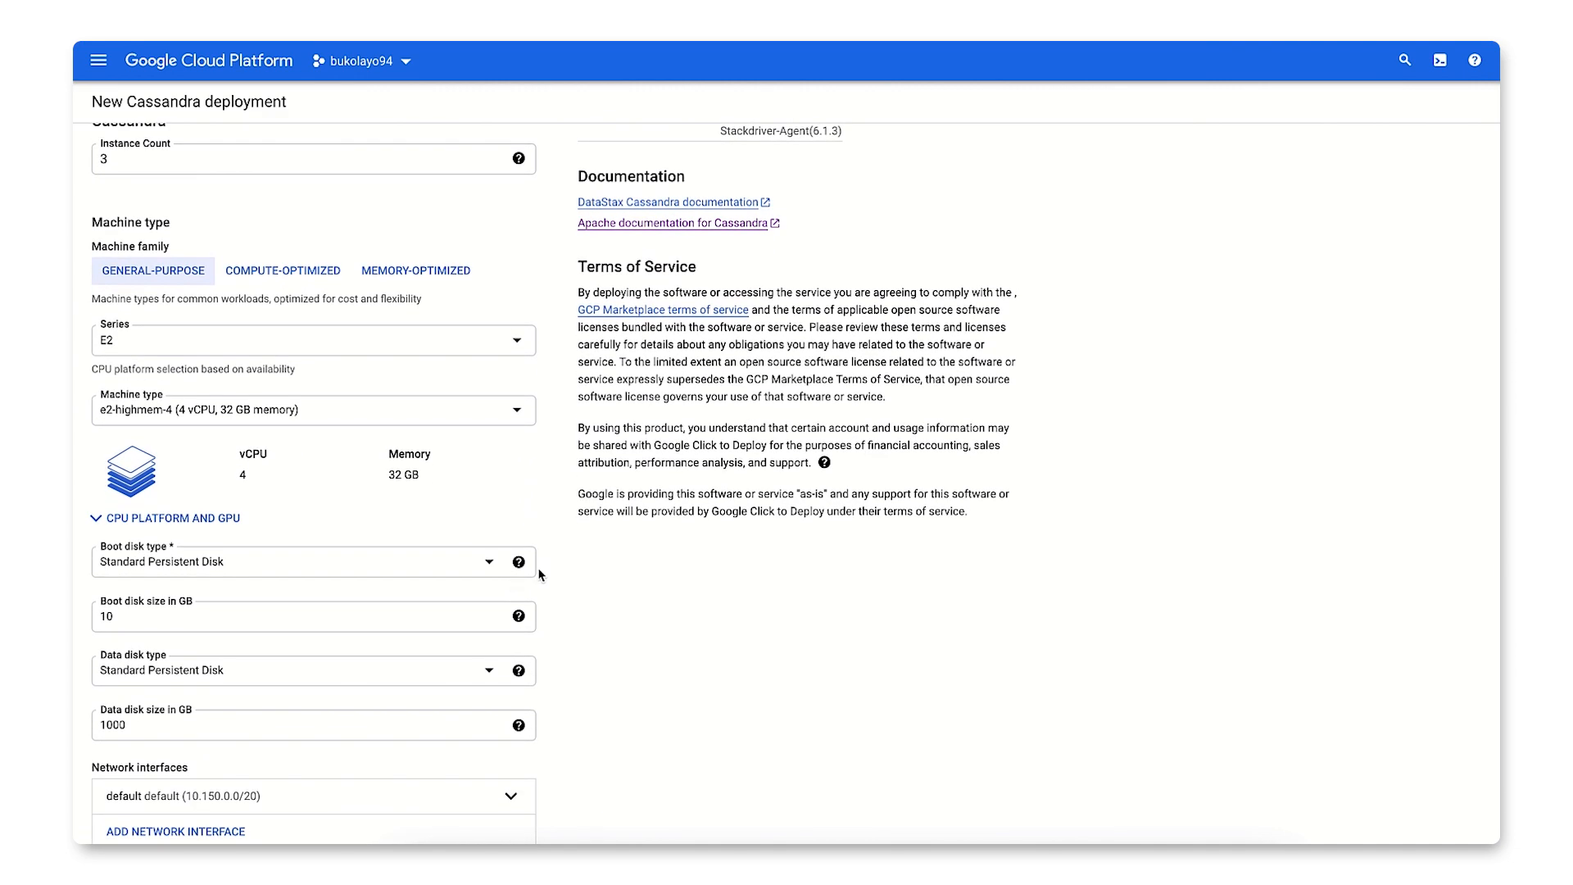
mouse_move(551, 606)
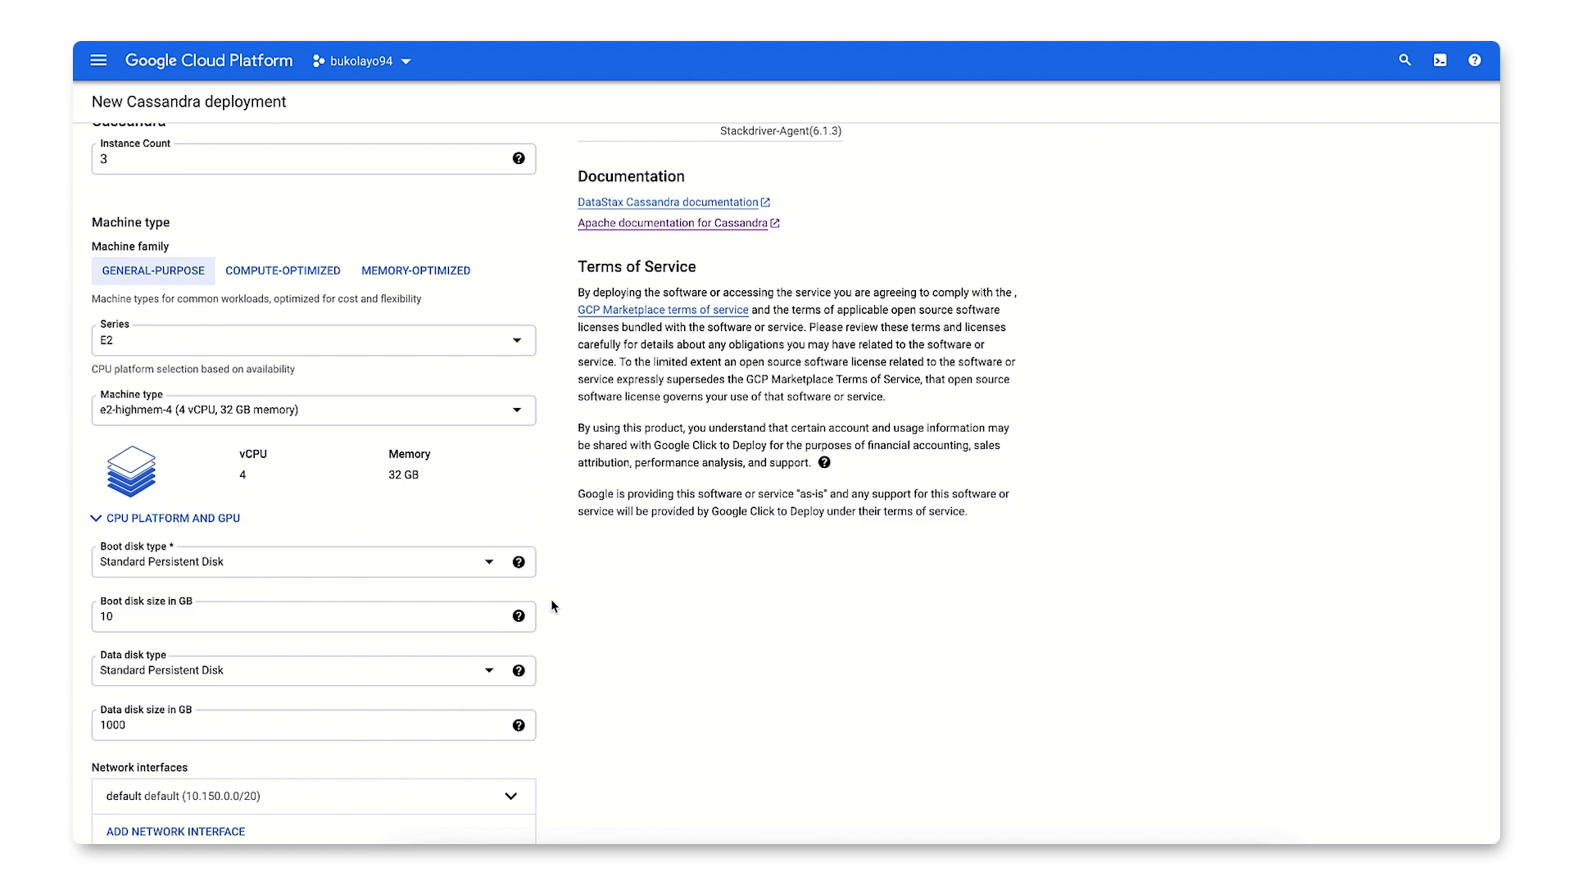
scroll("down", 3)
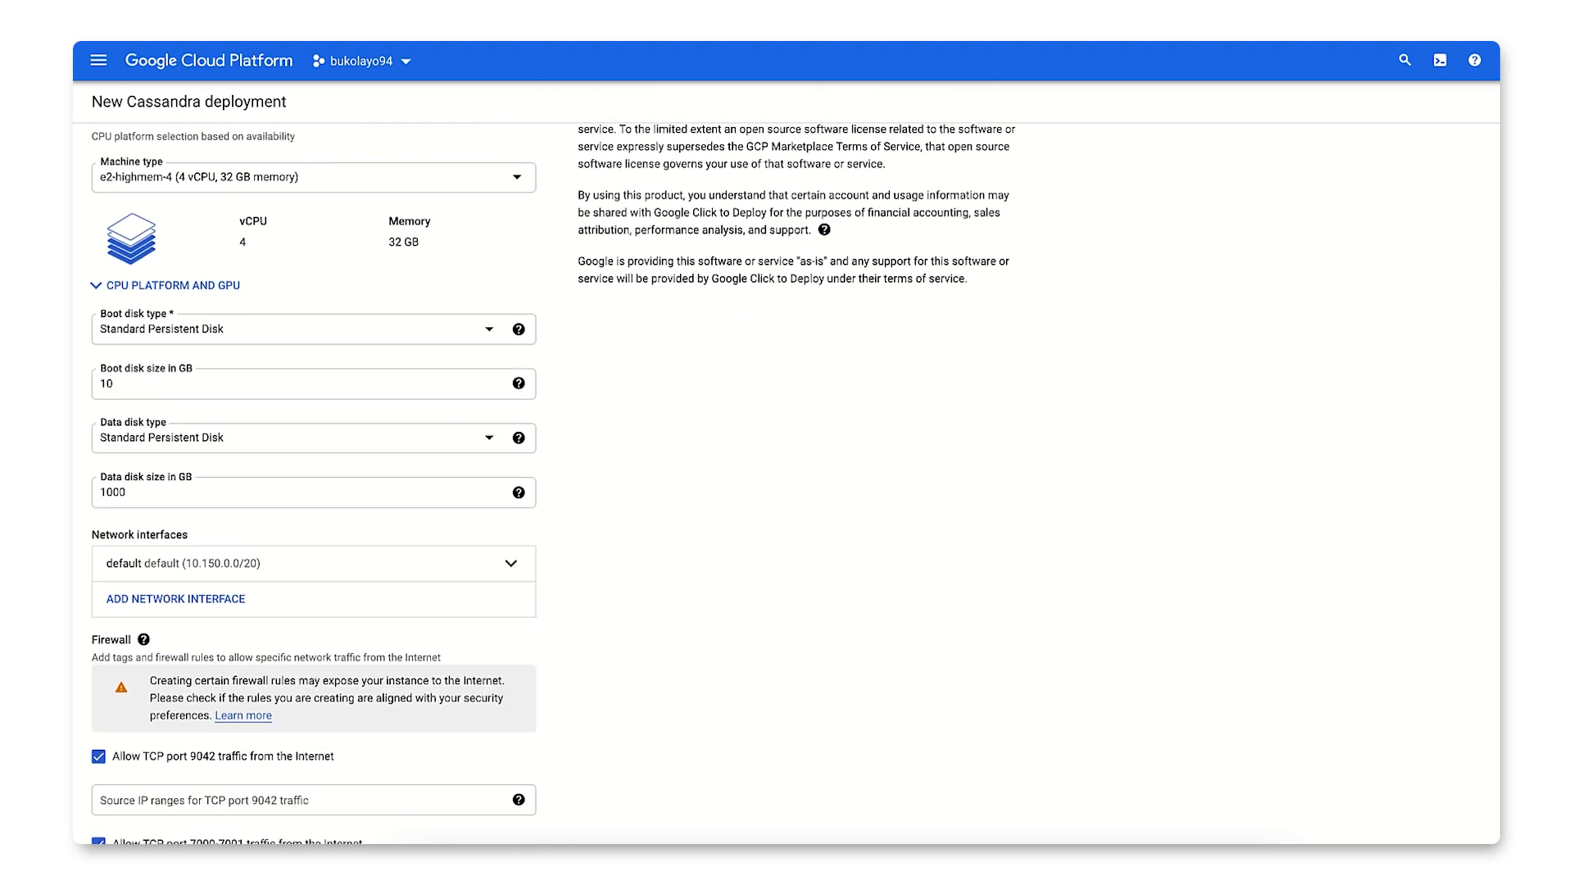
scroll("down", 3)
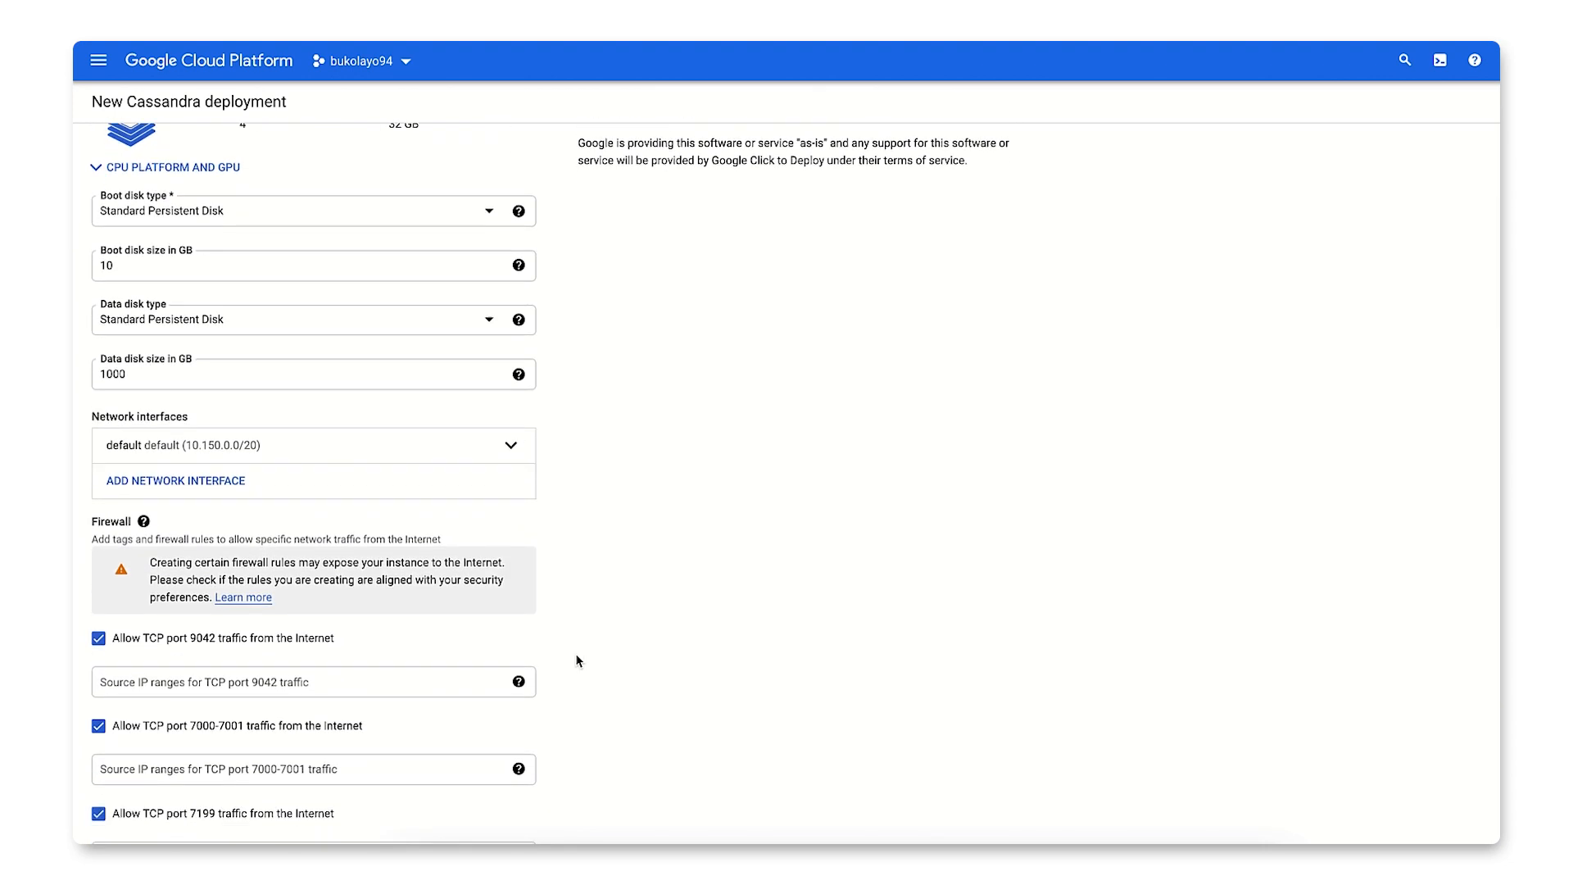
scroll("down", 3)
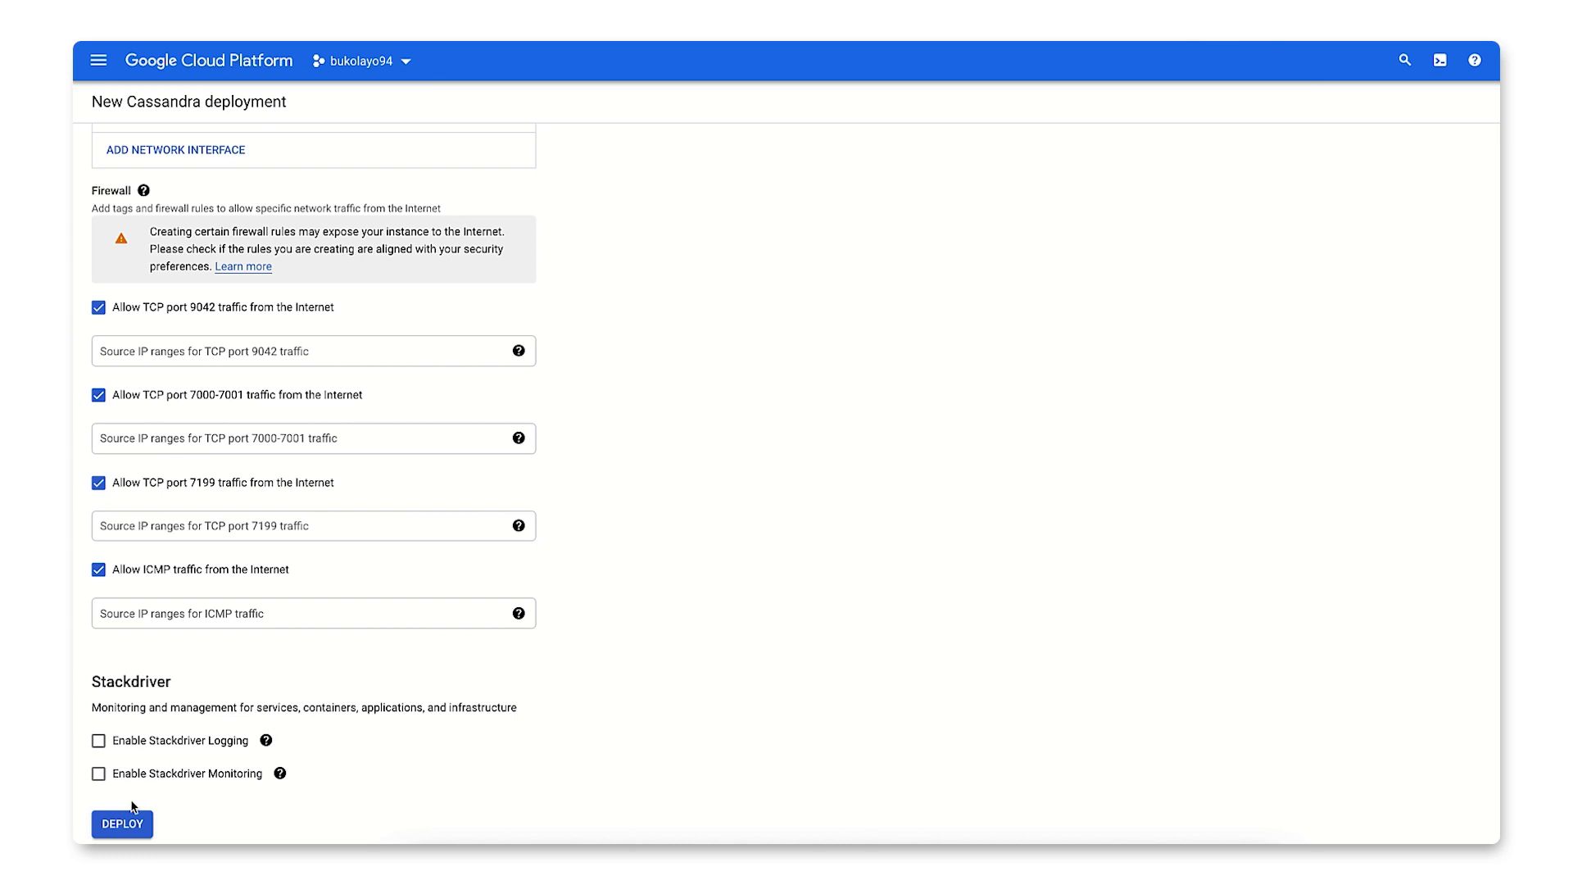
left_click(121, 823)
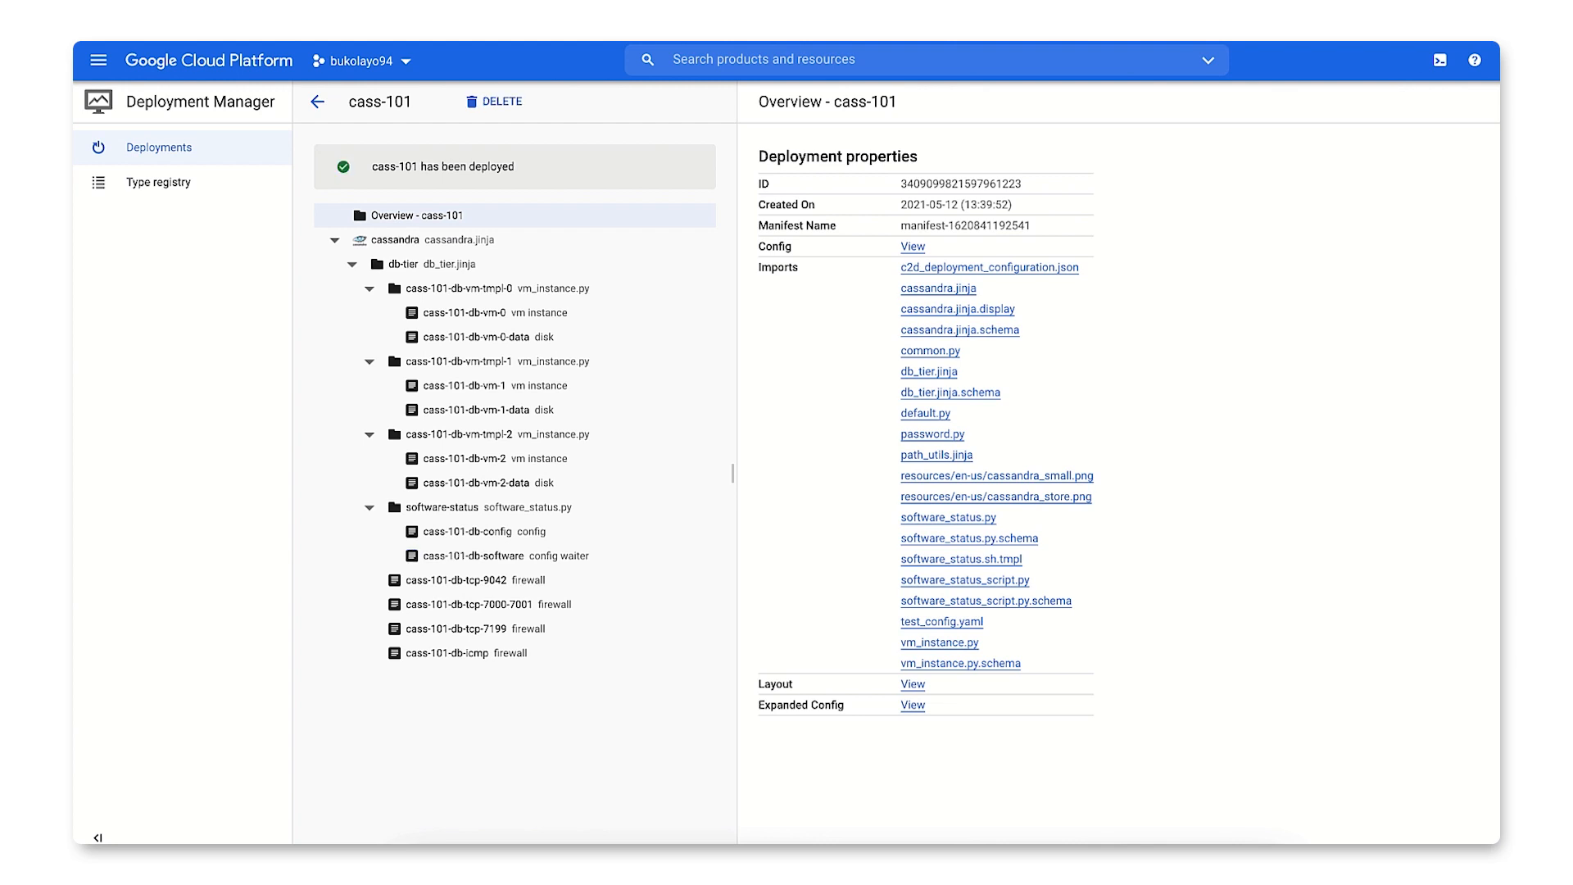
- Open the cassandra.jinja solution details panel for the cass-101 deployment
left_click(411, 238)
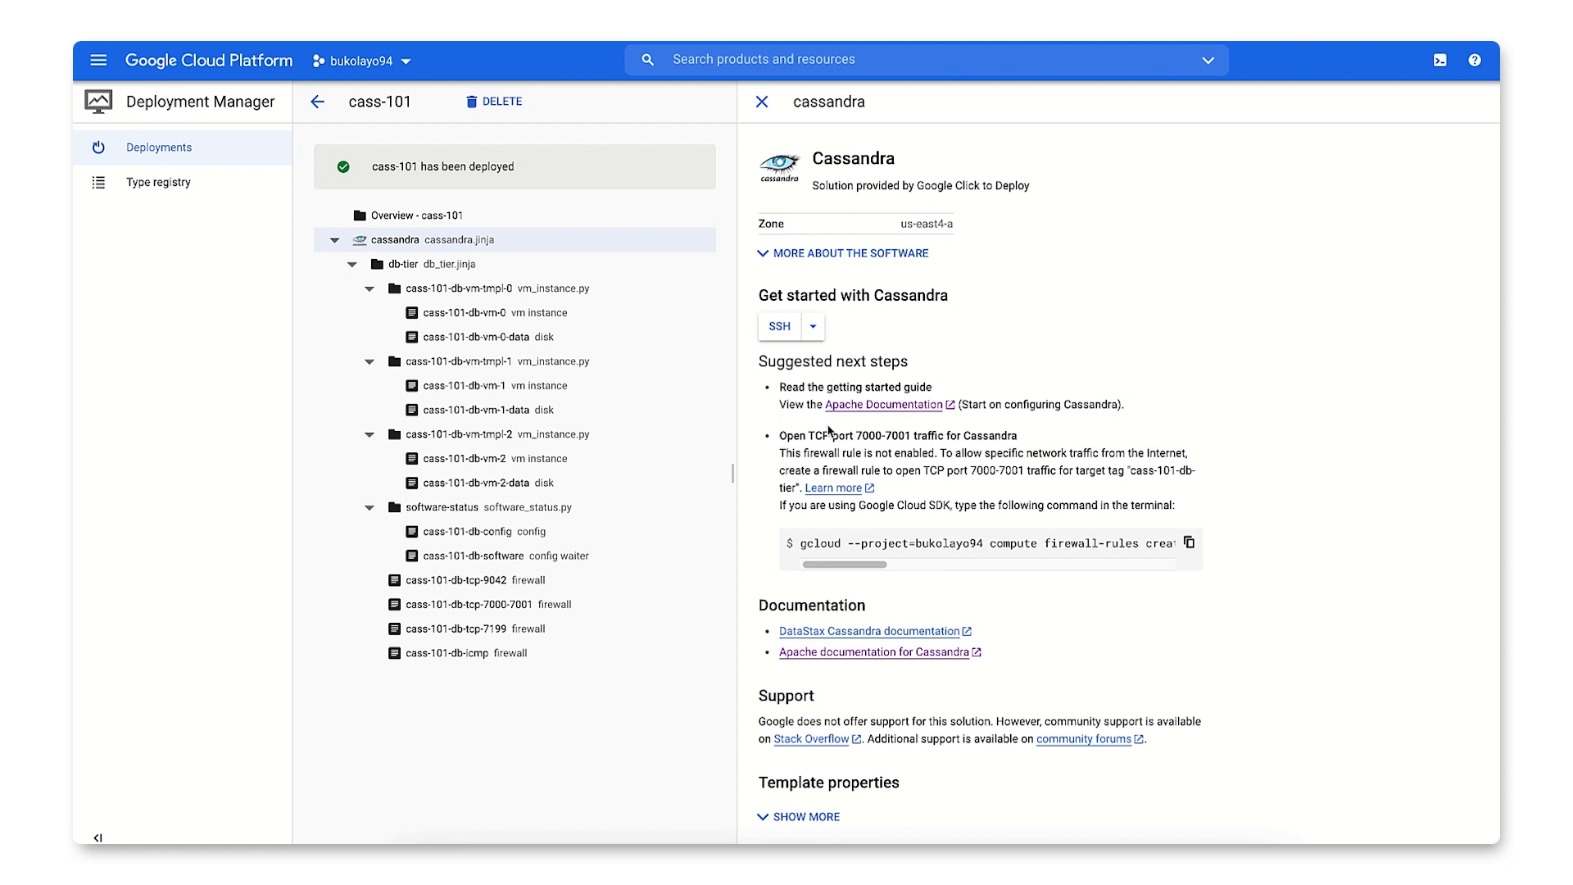
left_click(512, 452)
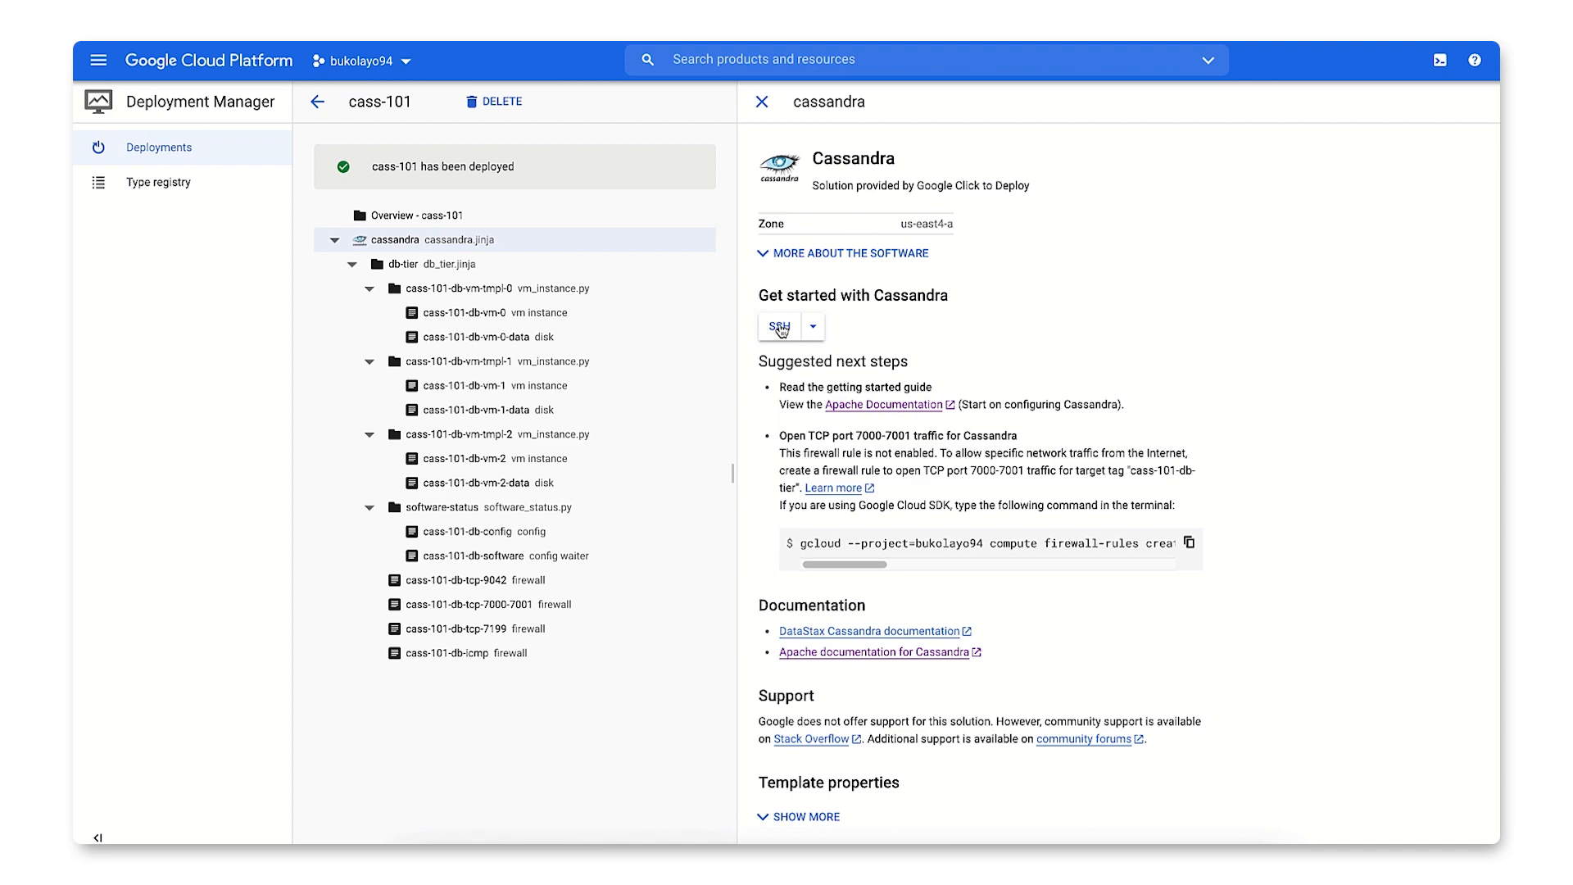
- SSH into cass-101-db-vm-0, start cqlsh and run help
left_click(779, 326)
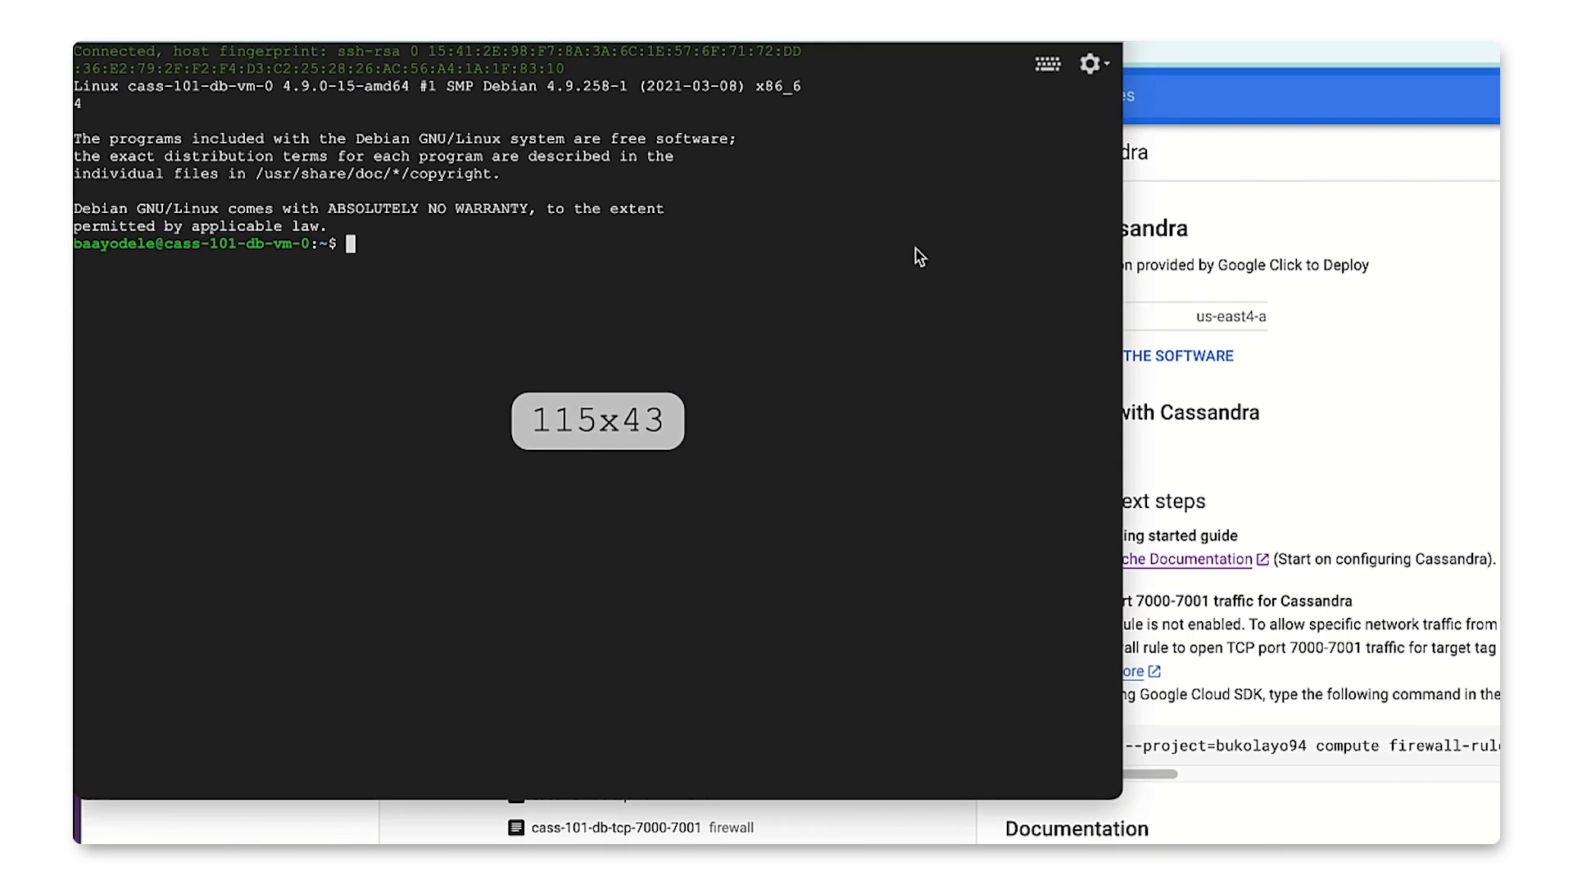
type("cqls")
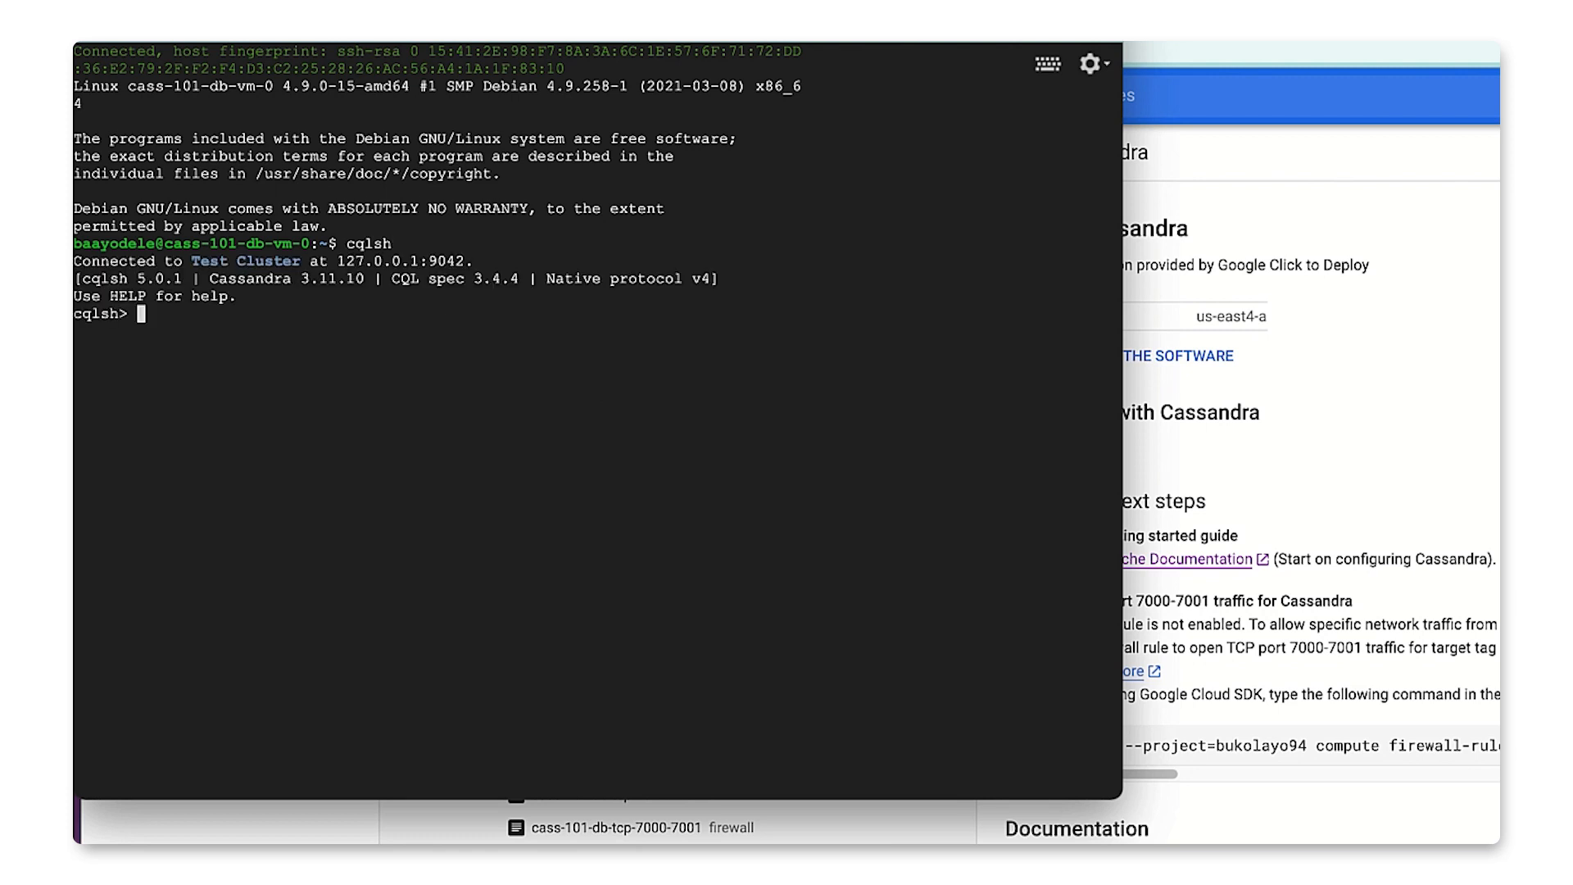
type("he")
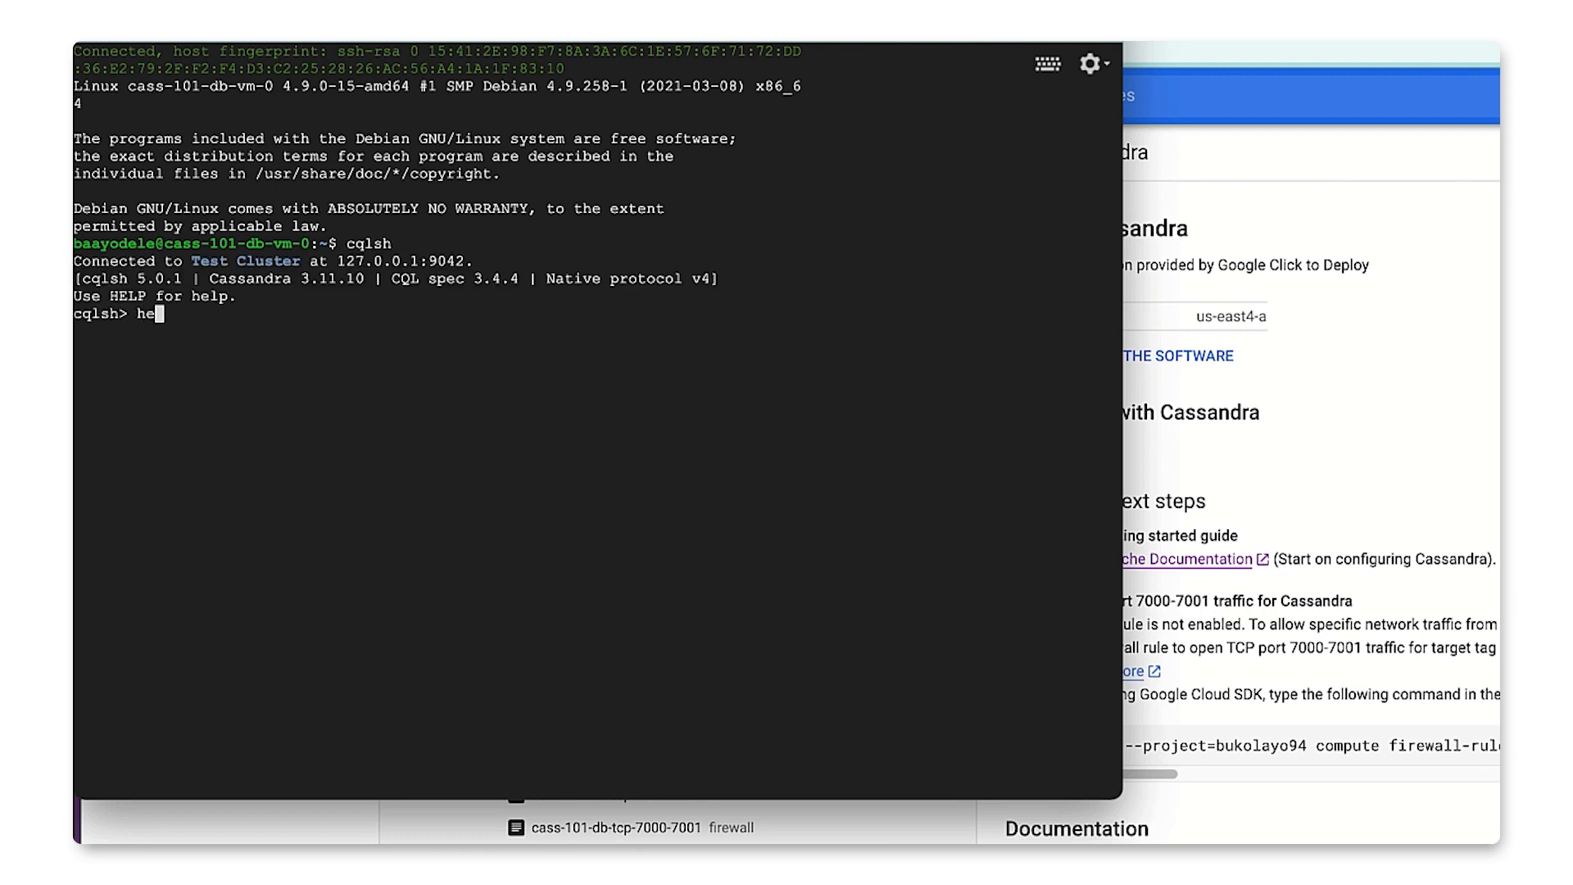
key("Return")
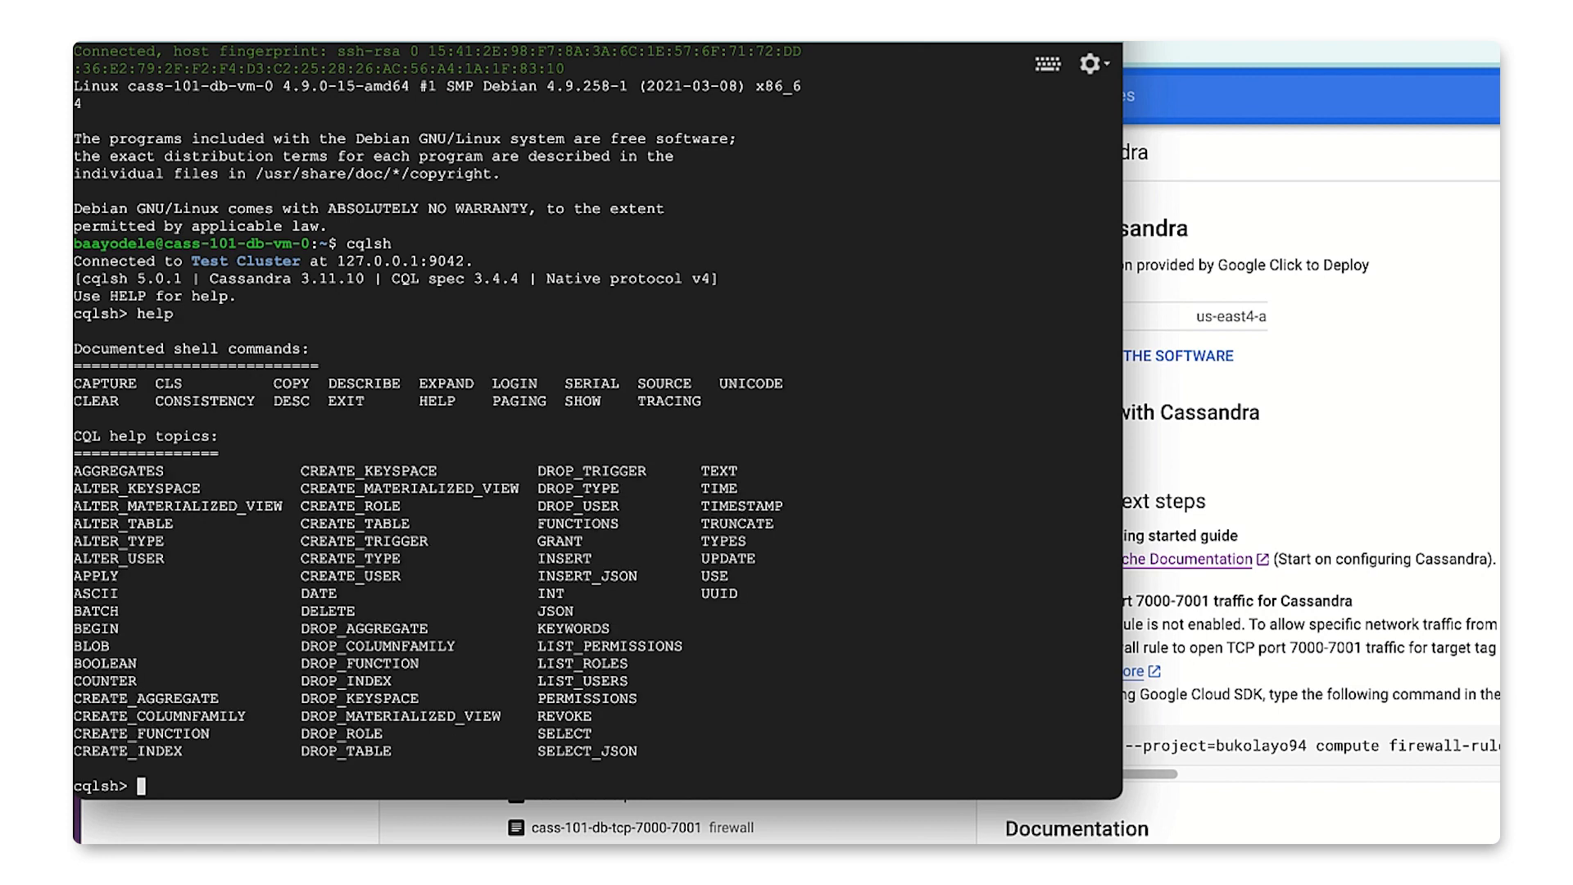